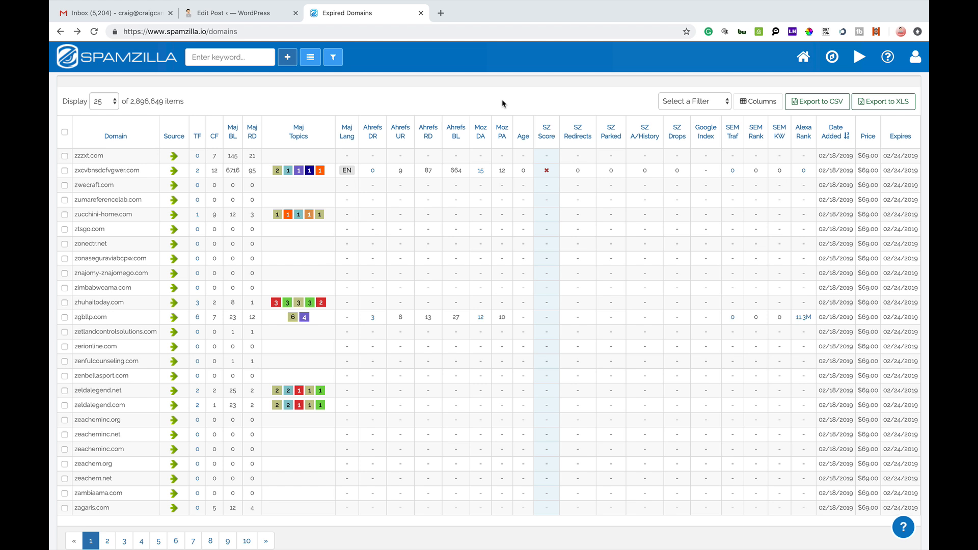
mouse_move(476, 93)
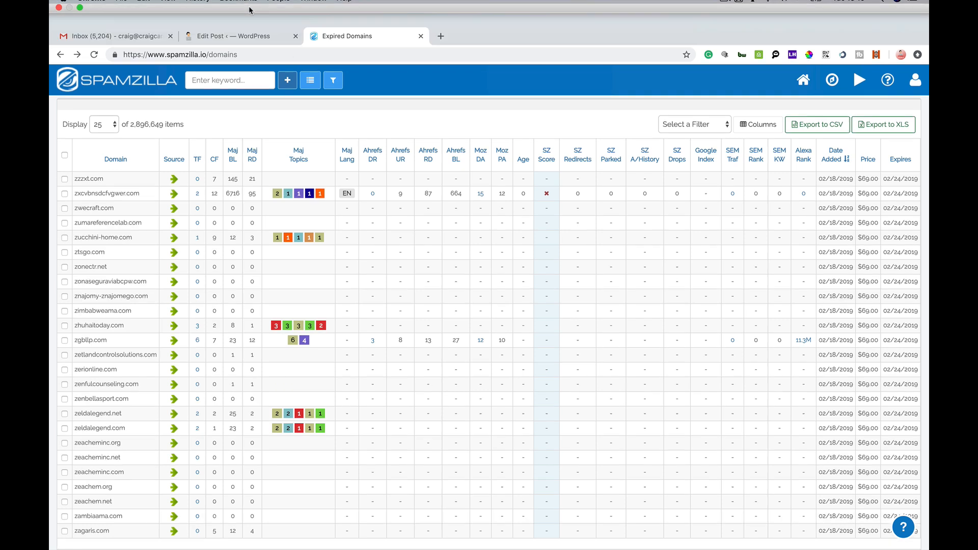
Step: Filter the expired domains list by the keyword seo, narrowing it to about 4,048 matches
left_click(240, 35)
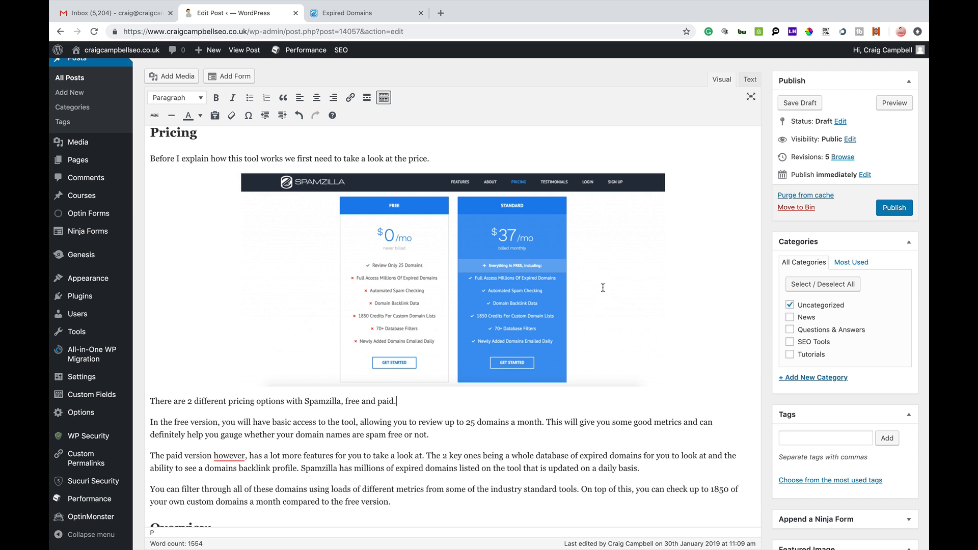
mouse_move(461, 287)
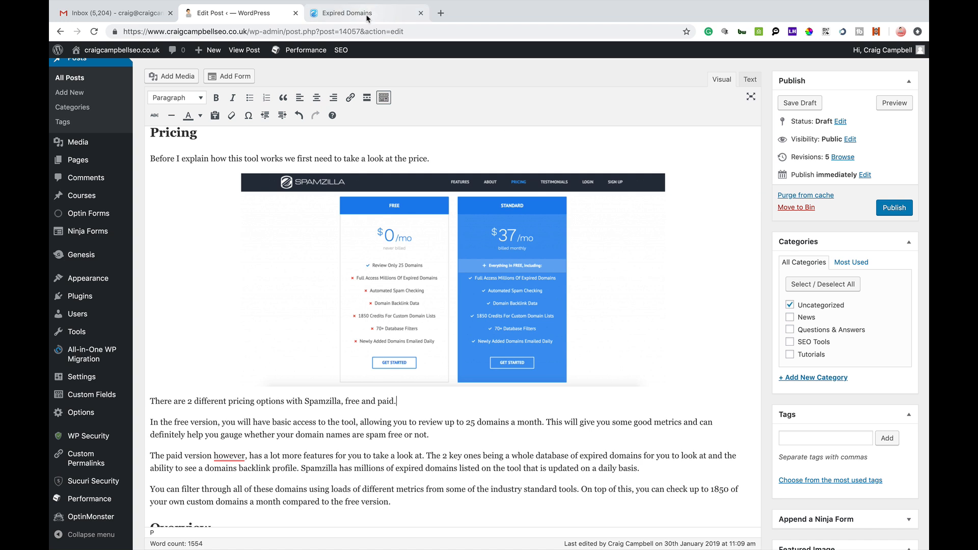
mouse_move(344, 13)
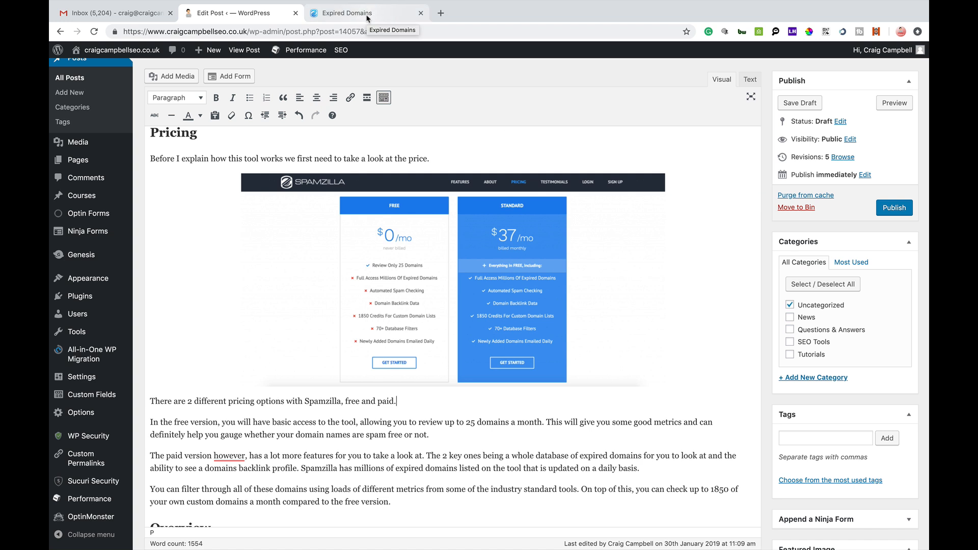
left_click(349, 12)
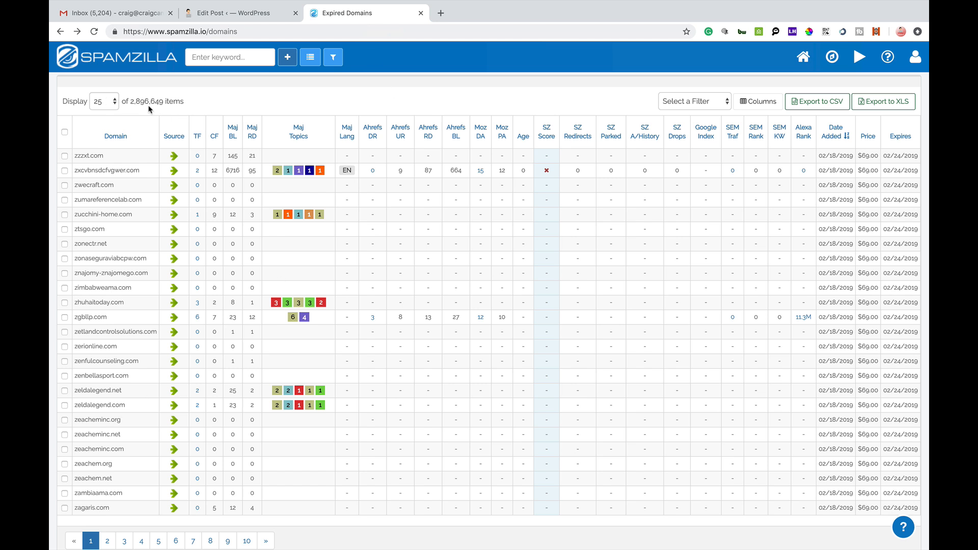
mouse_move(616, 254)
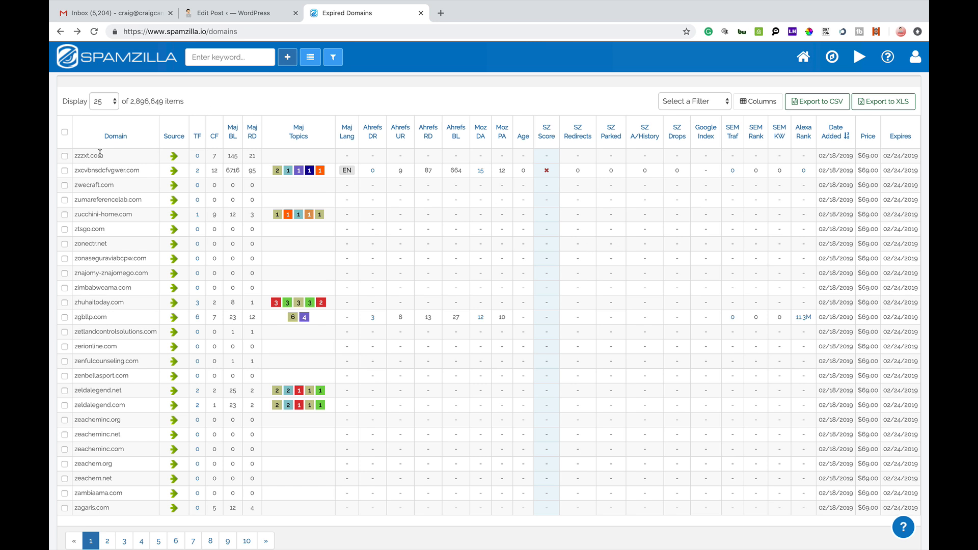
mouse_move(288, 156)
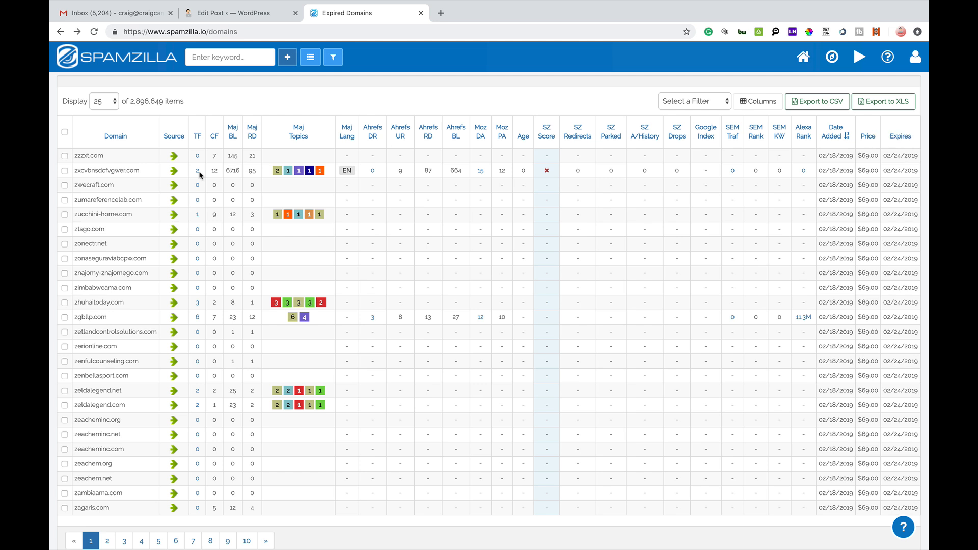
mouse_move(174, 135)
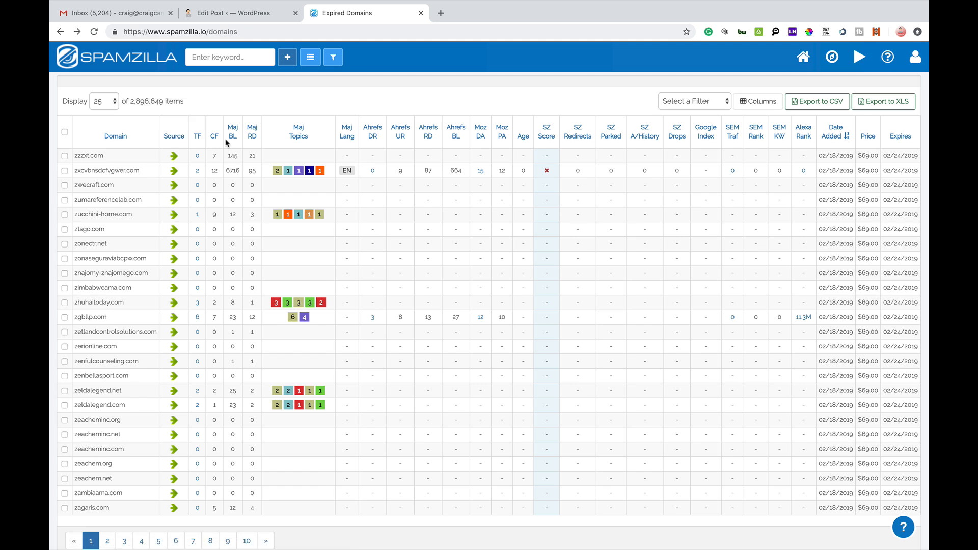
mouse_move(214, 139)
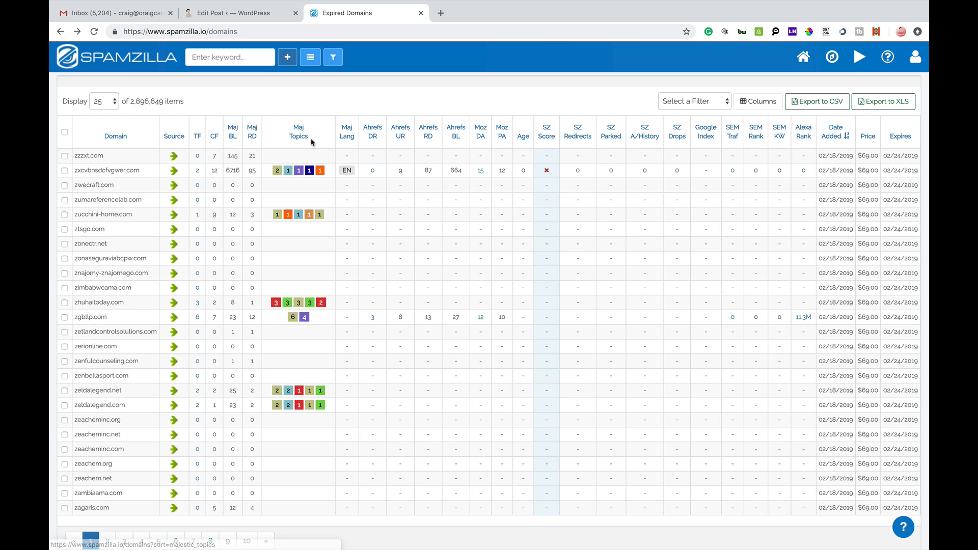
mouse_move(347, 136)
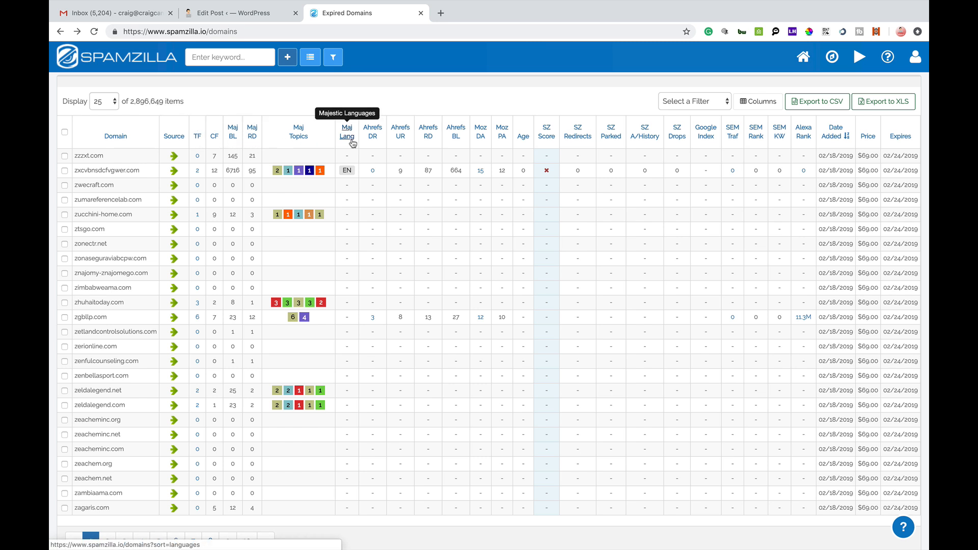
mouse_move(371, 131)
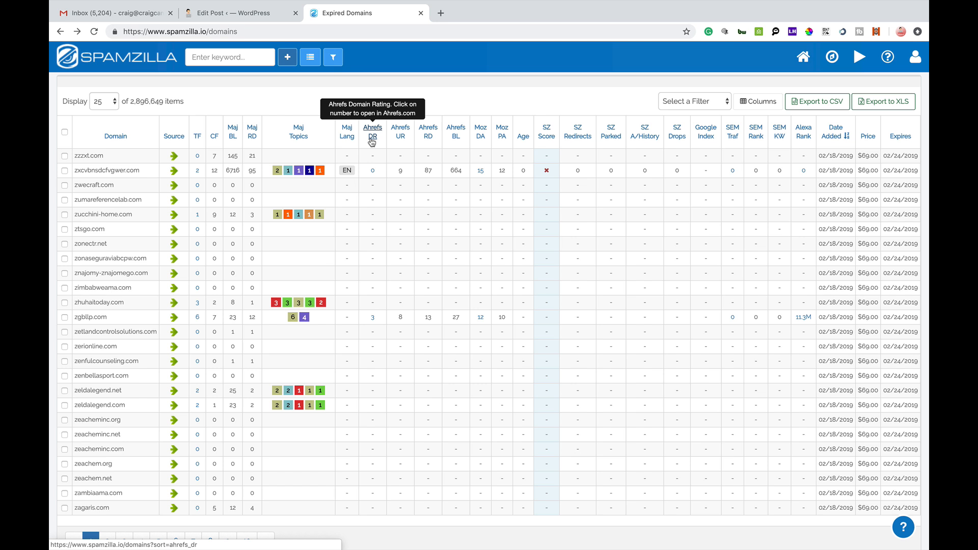
mouse_move(372, 143)
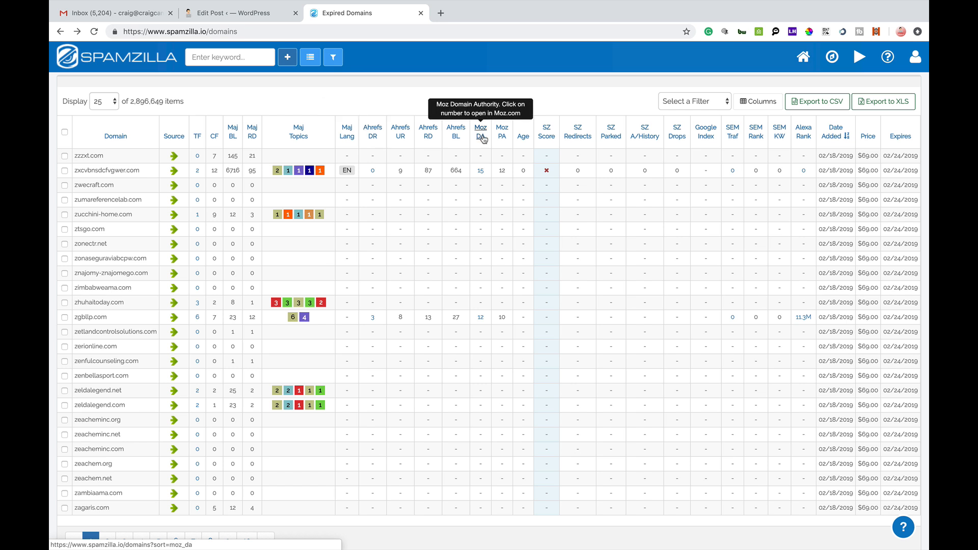
mouse_move(502, 132)
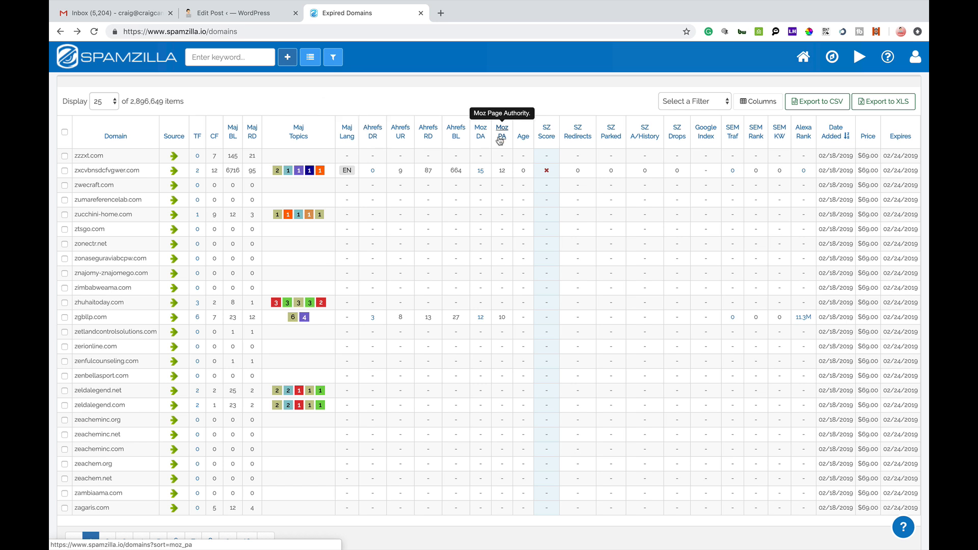
mouse_move(546, 131)
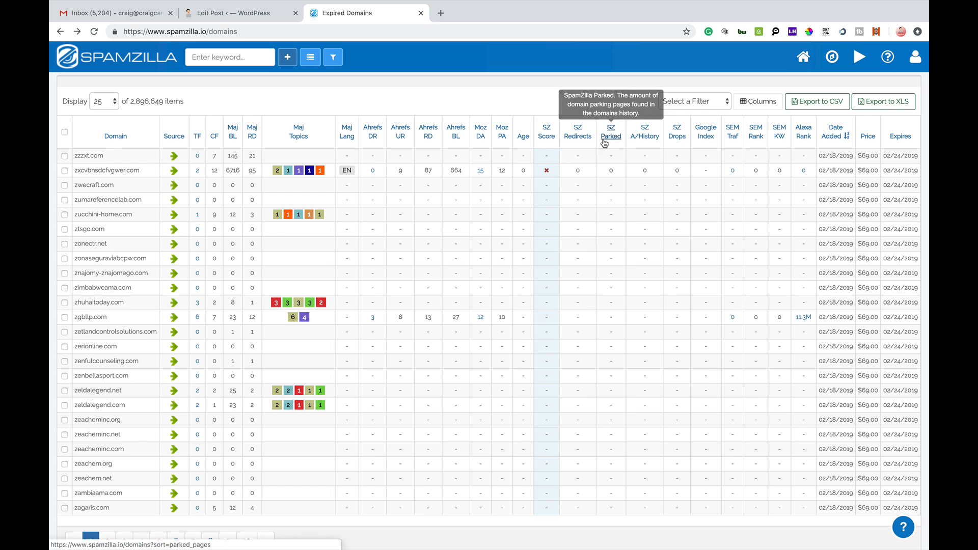
mouse_move(705, 136)
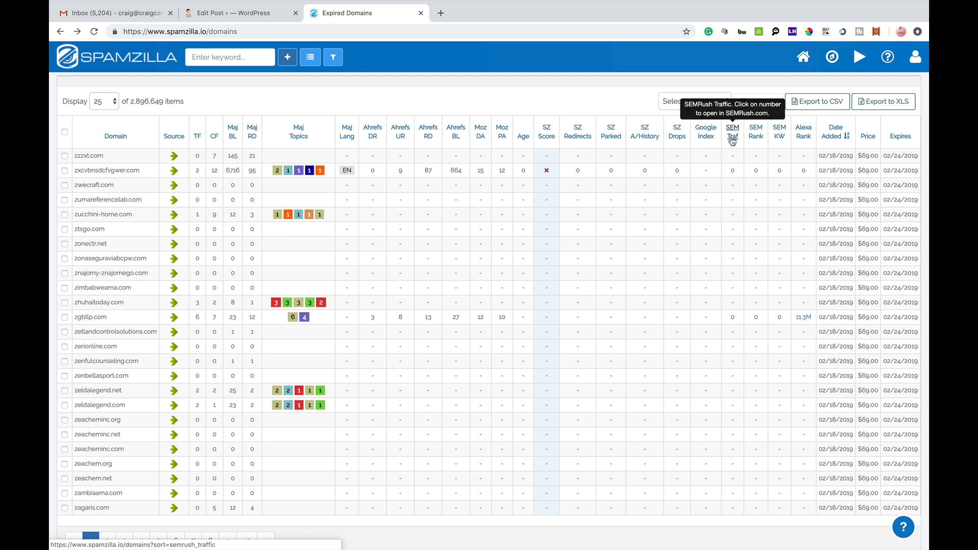
mouse_move(778, 136)
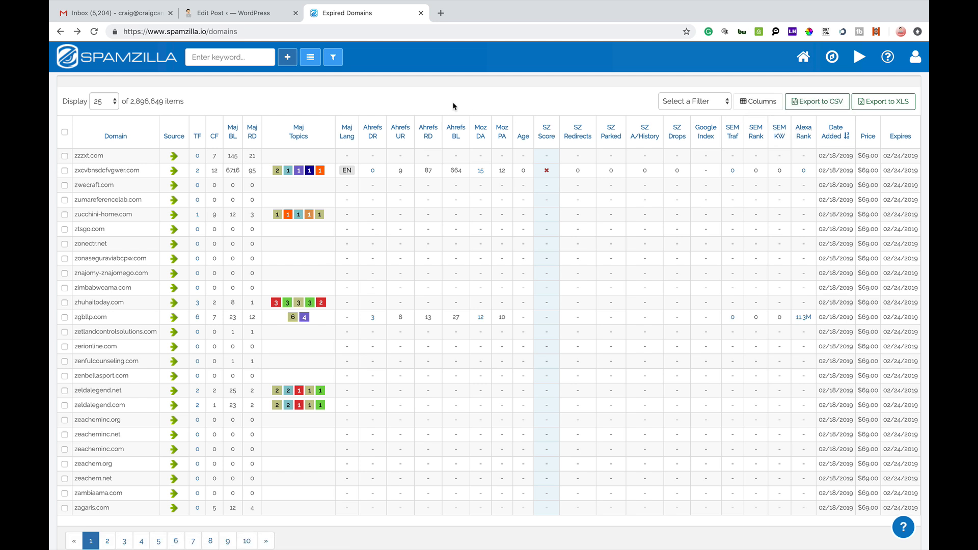
mouse_move(361, 86)
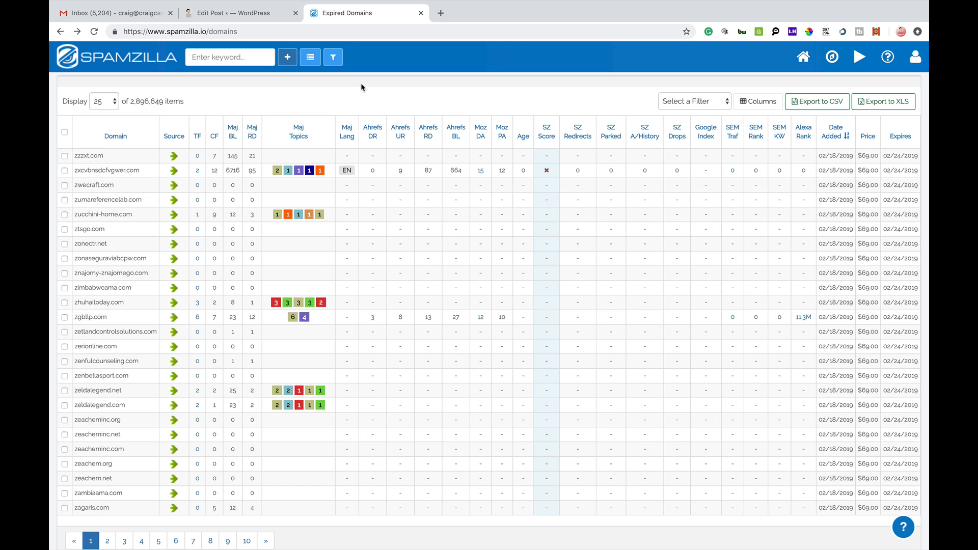
left_click(229, 57)
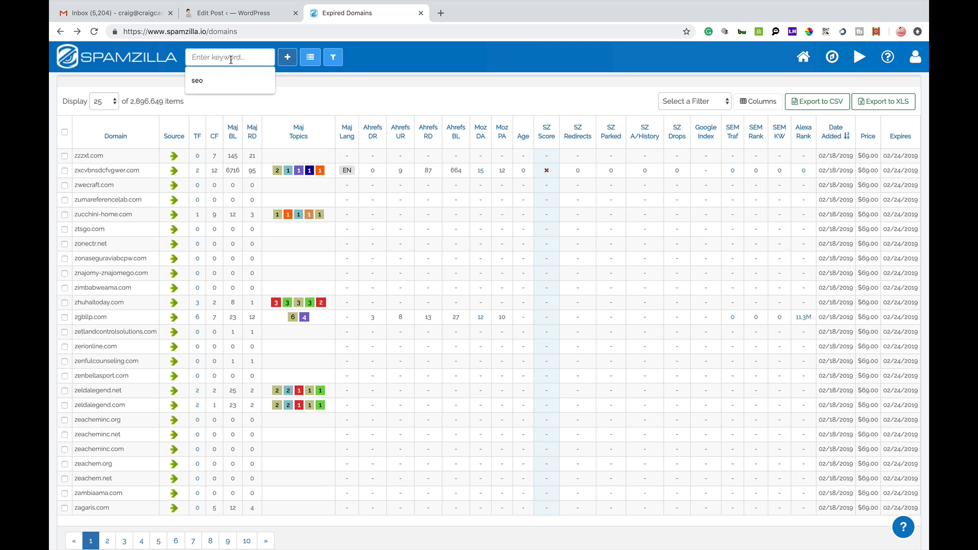
left_click(197, 79)
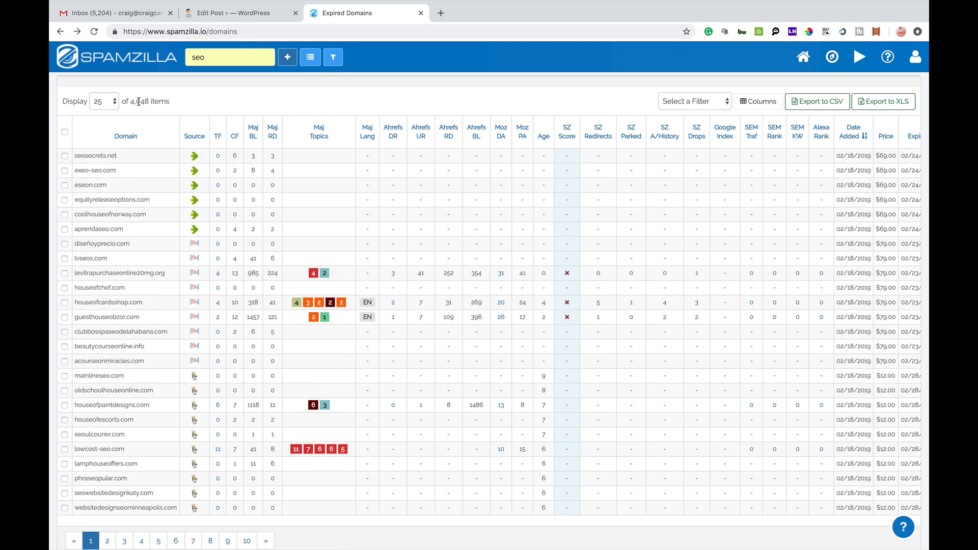
mouse_move(162, 109)
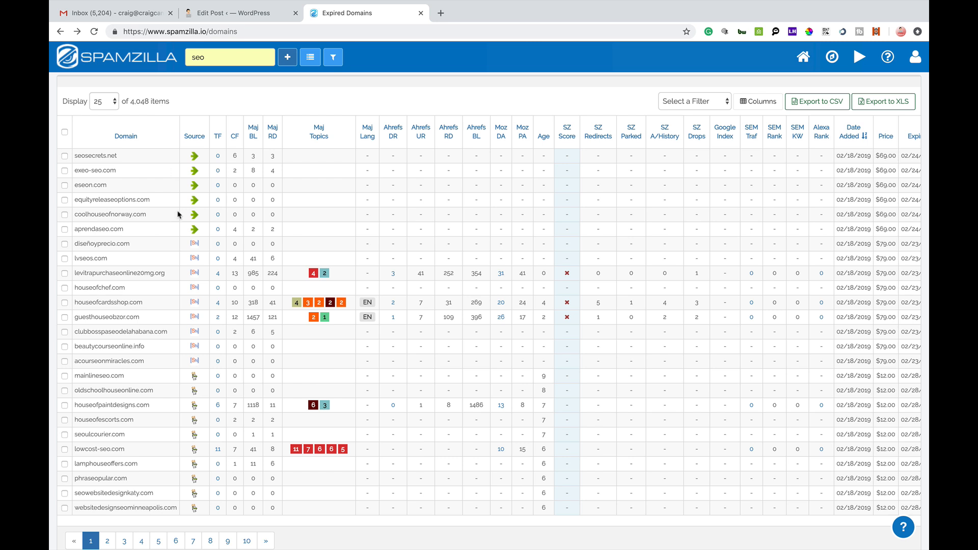
mouse_move(166, 304)
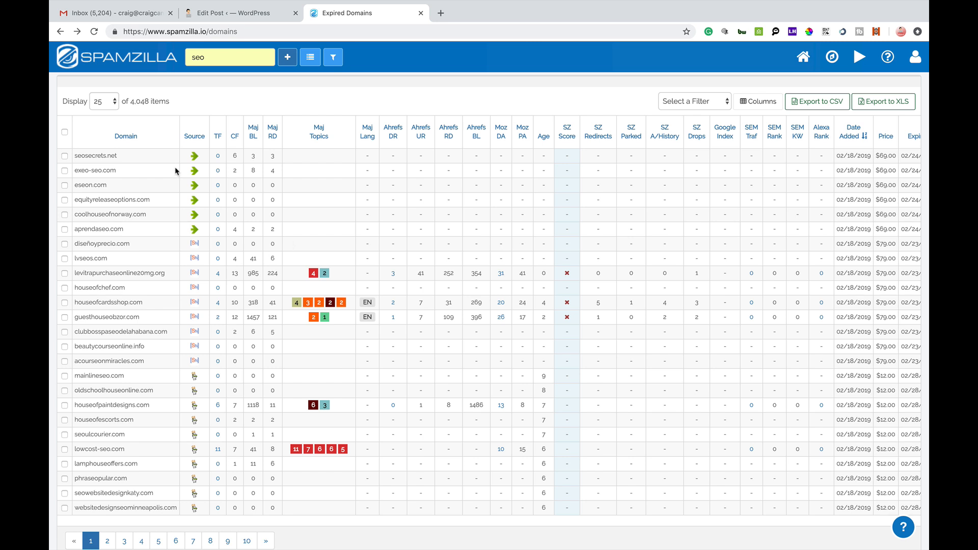
mouse_move(530, 153)
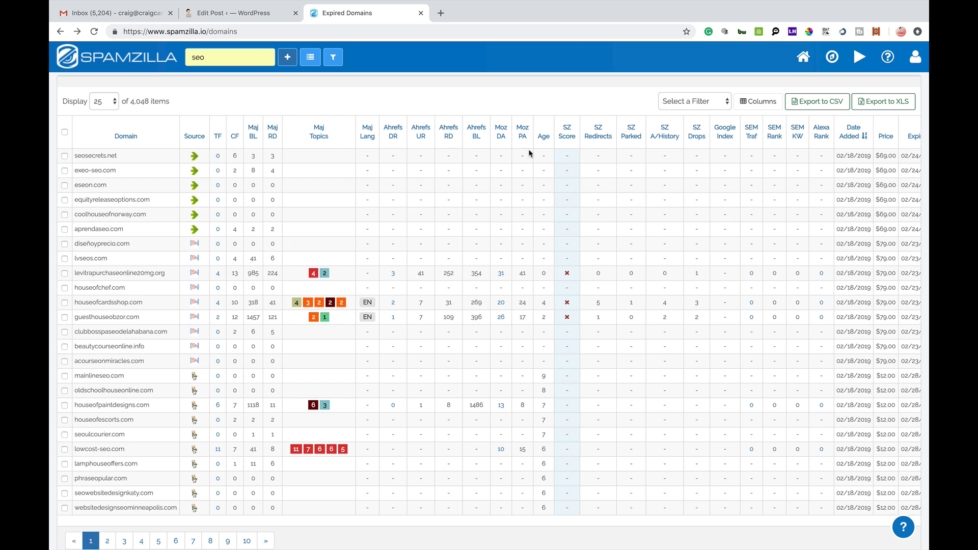
mouse_move(566, 135)
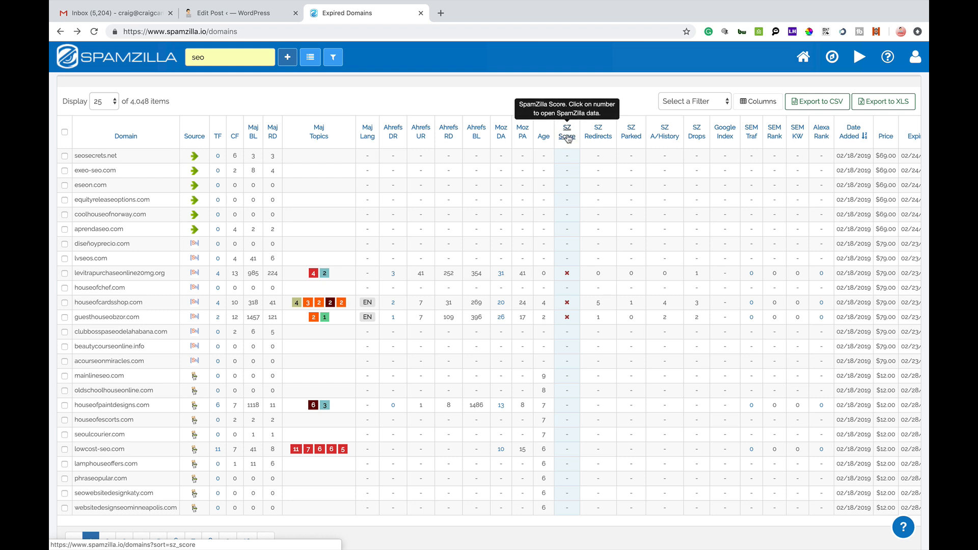
Step: Sort the seo domain results by SZ Score descending, with iseohome.com (35) on top
left_click(565, 131)
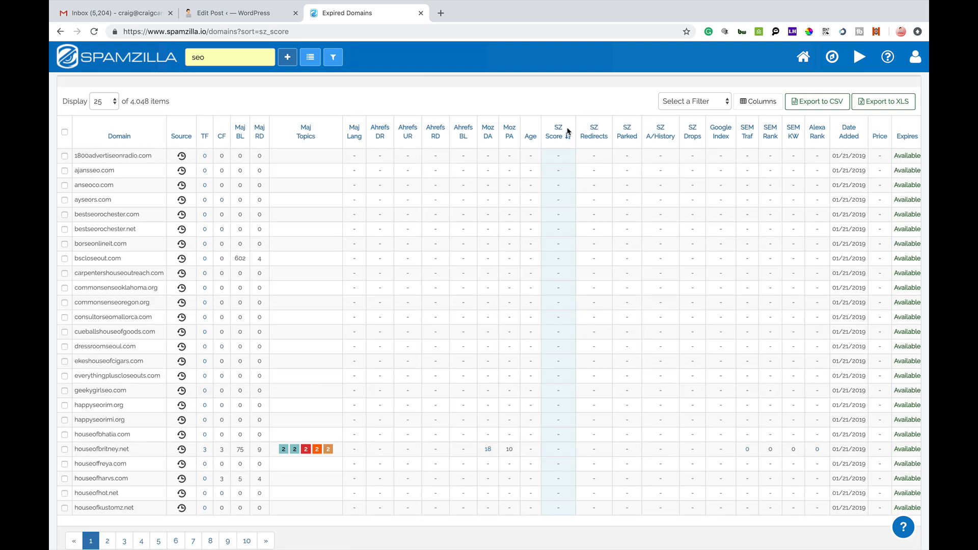
left_click(555, 131)
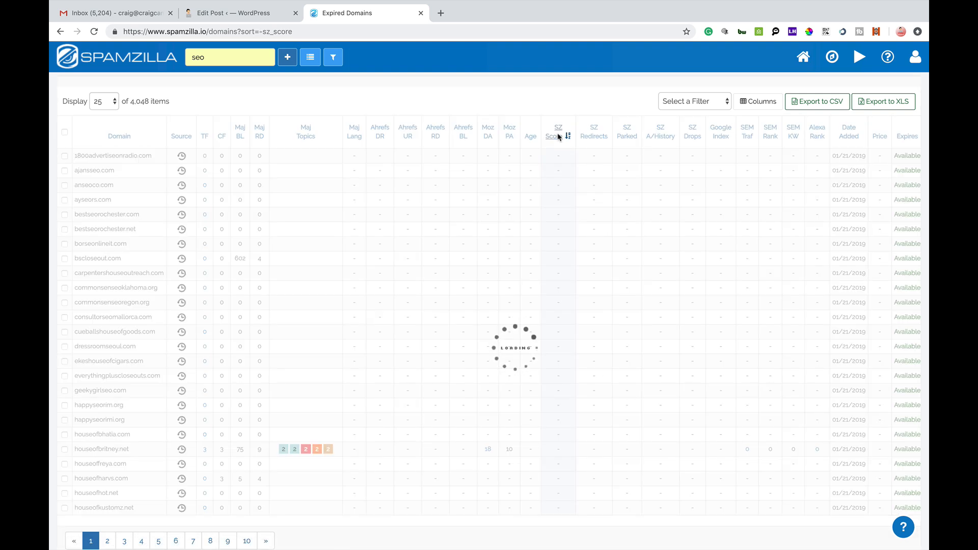
left_click(555, 131)
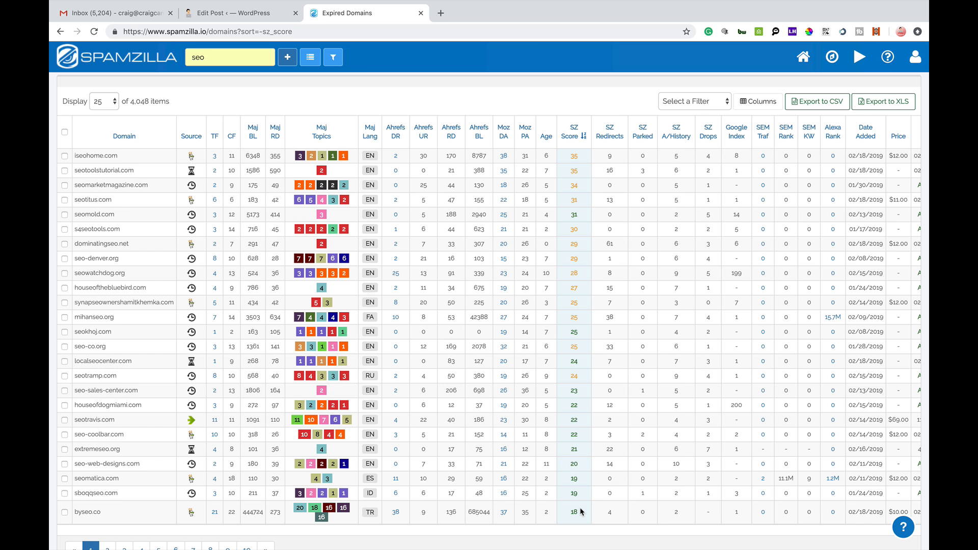
mouse_move(579, 502)
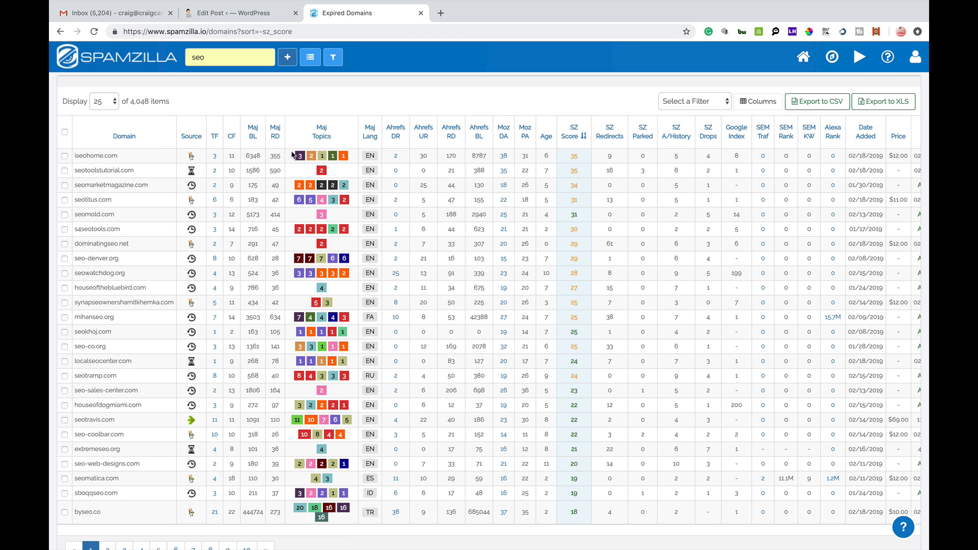
mouse_move(619, 160)
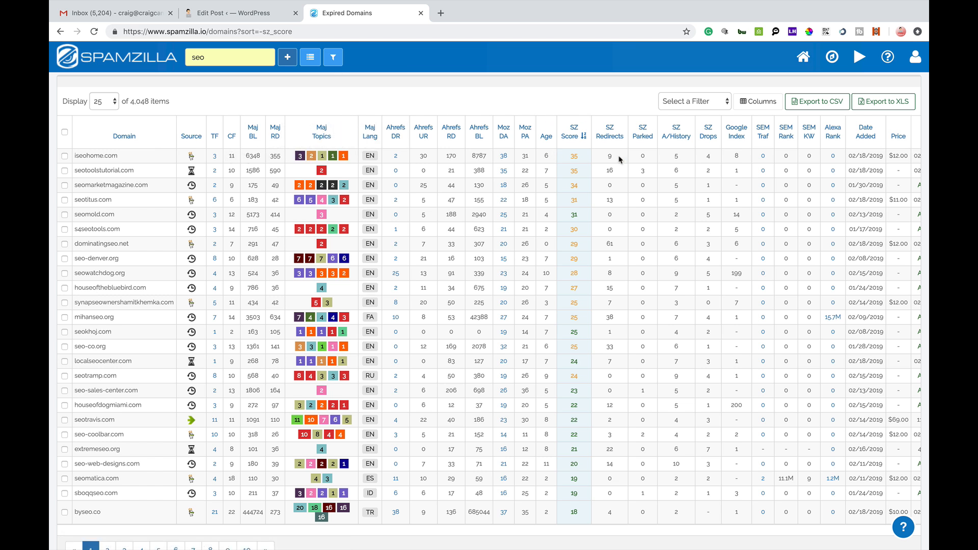
mouse_move(735, 155)
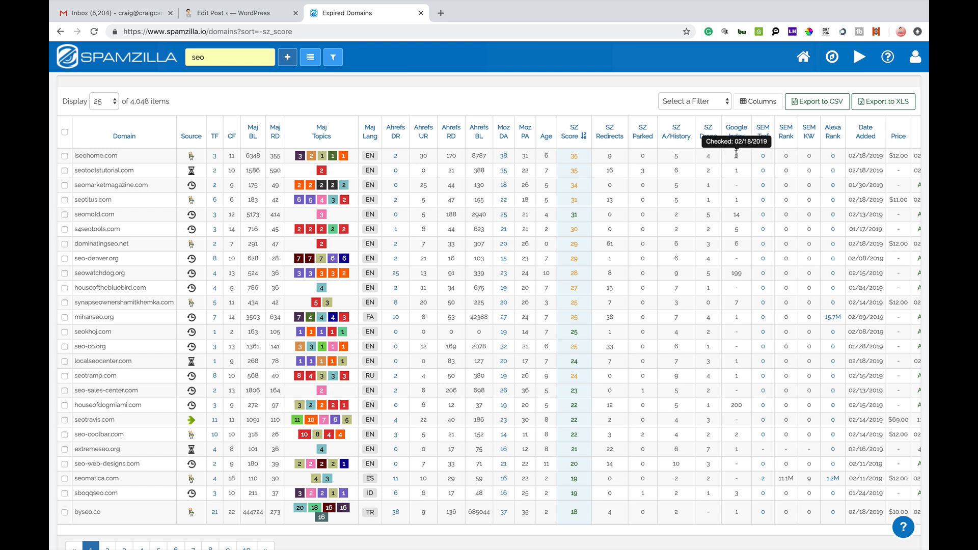
mouse_move(757, 181)
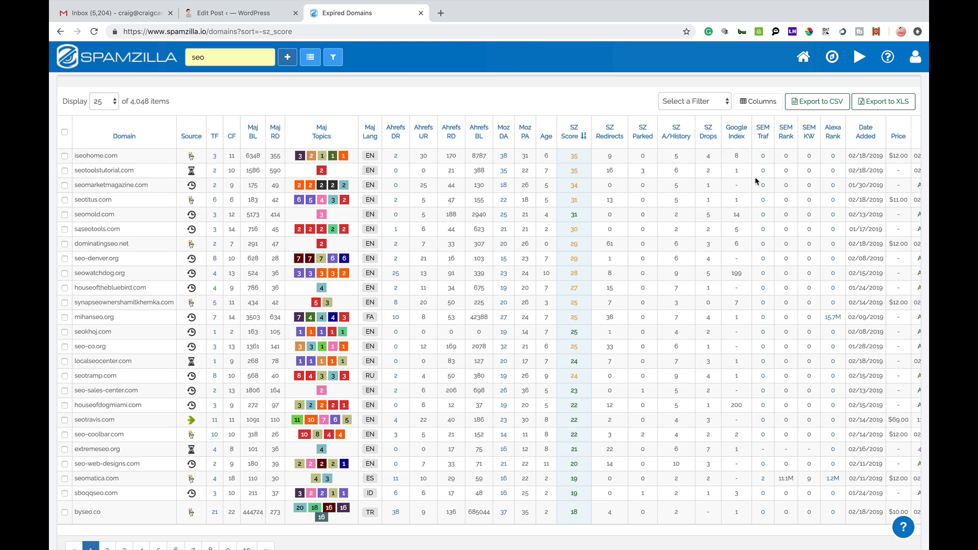
mouse_move(910, 161)
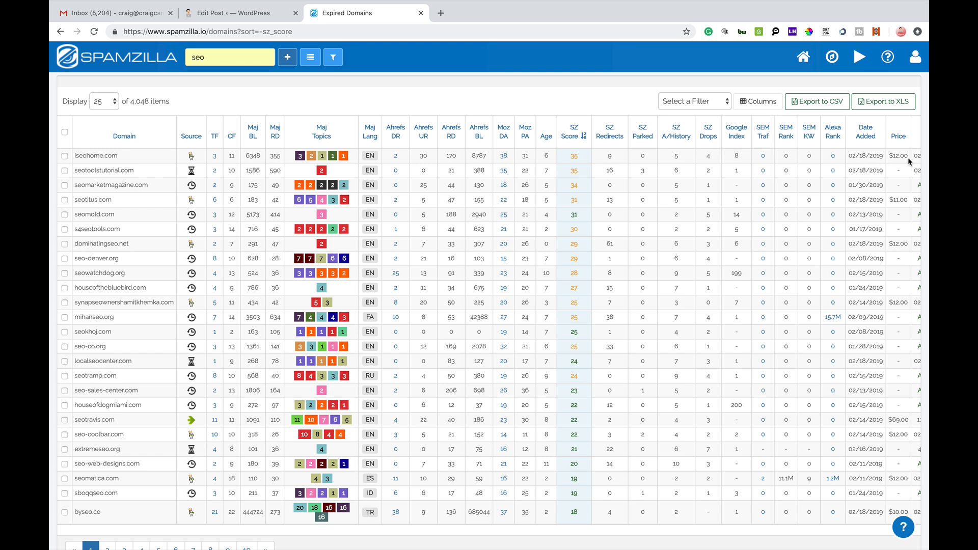
mouse_move(438, 220)
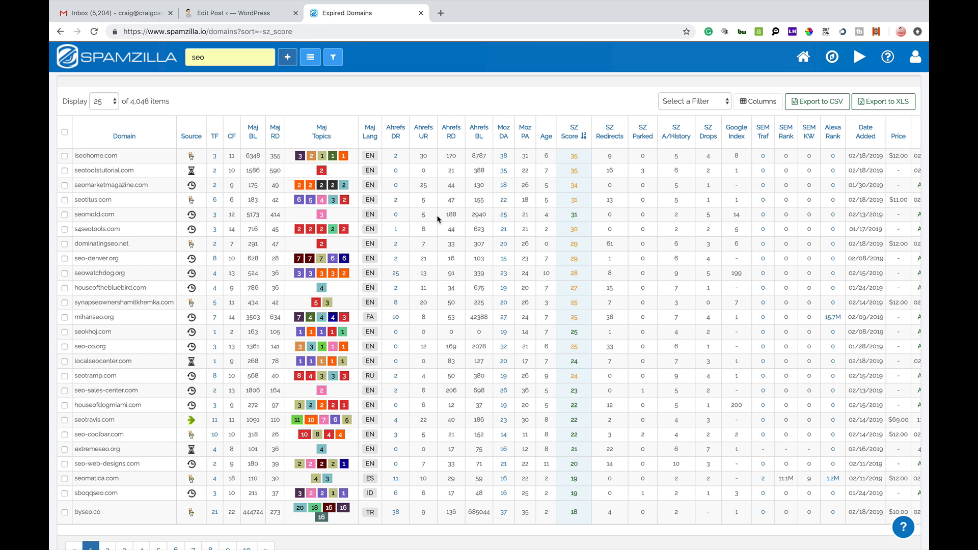
mouse_move(503, 156)
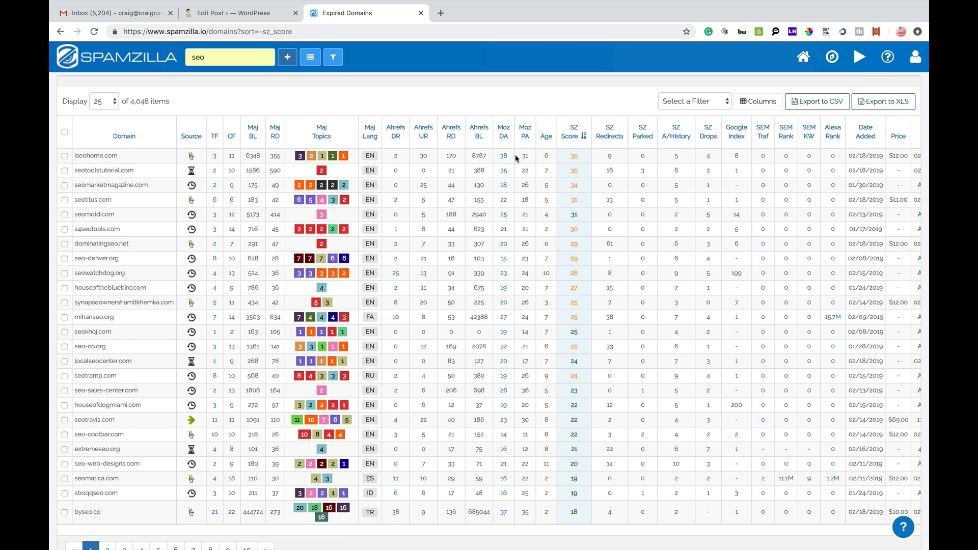
mouse_move(531, 165)
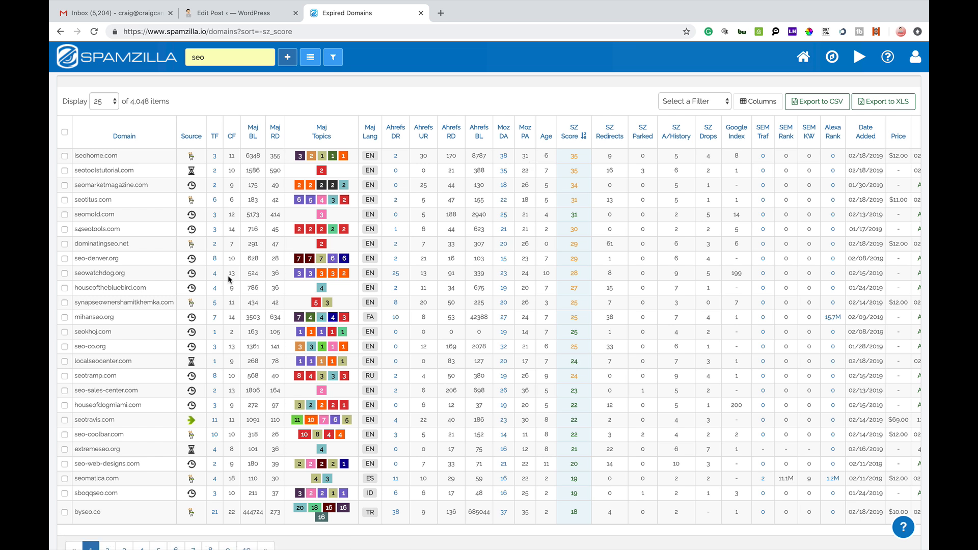
mouse_move(291, 323)
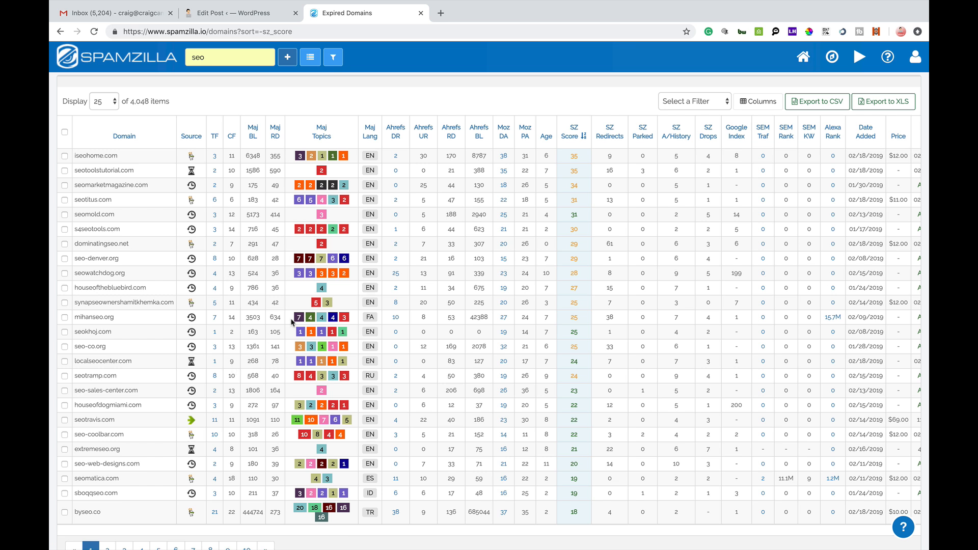
mouse_move(458, 176)
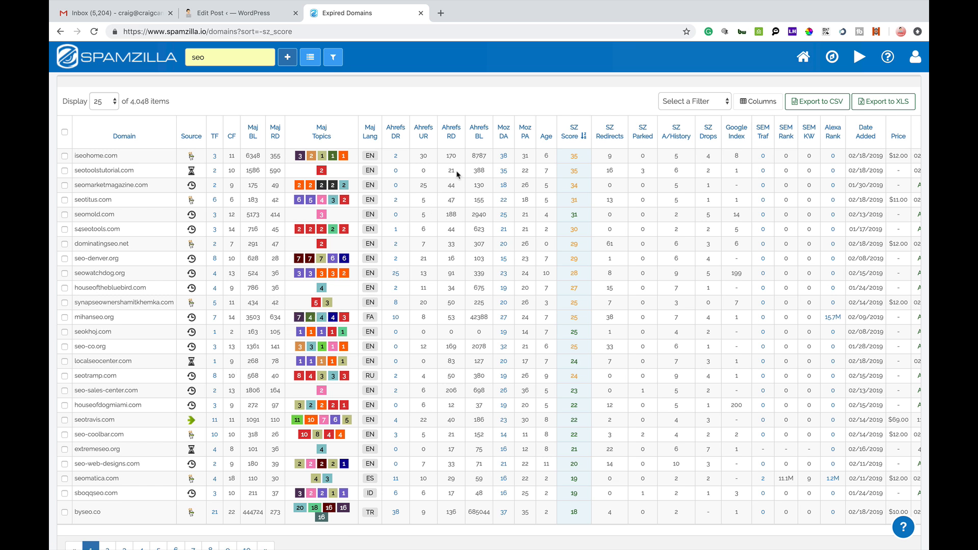
mouse_move(395, 131)
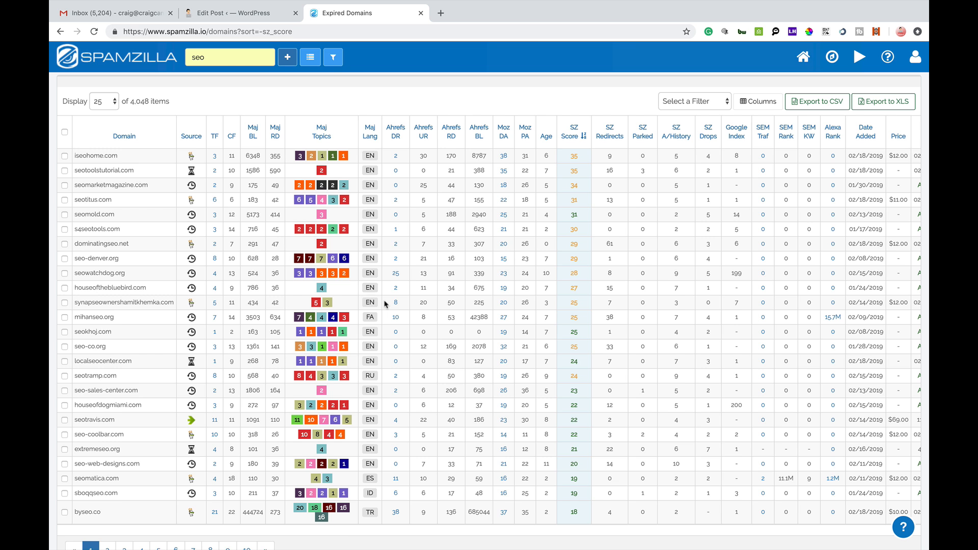
mouse_move(296, 98)
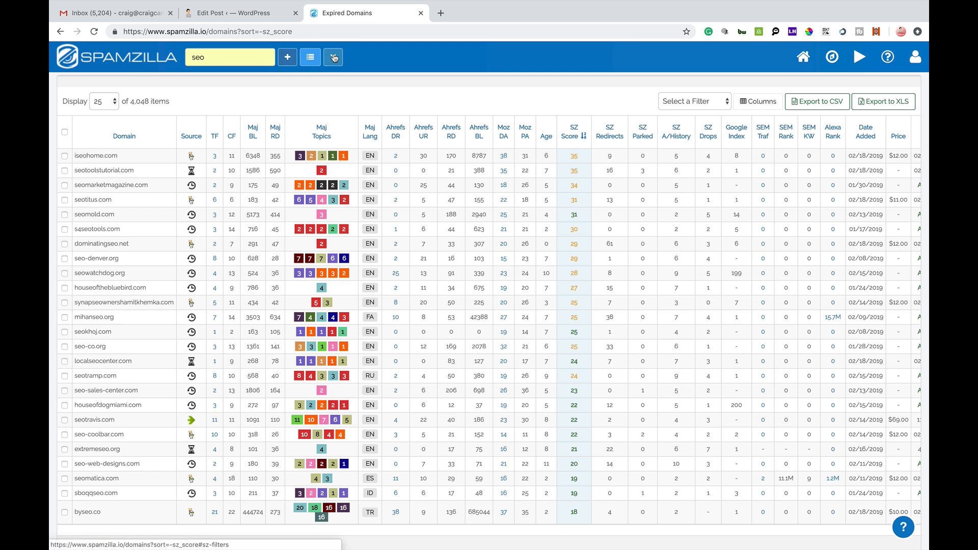
mouse_move(333, 57)
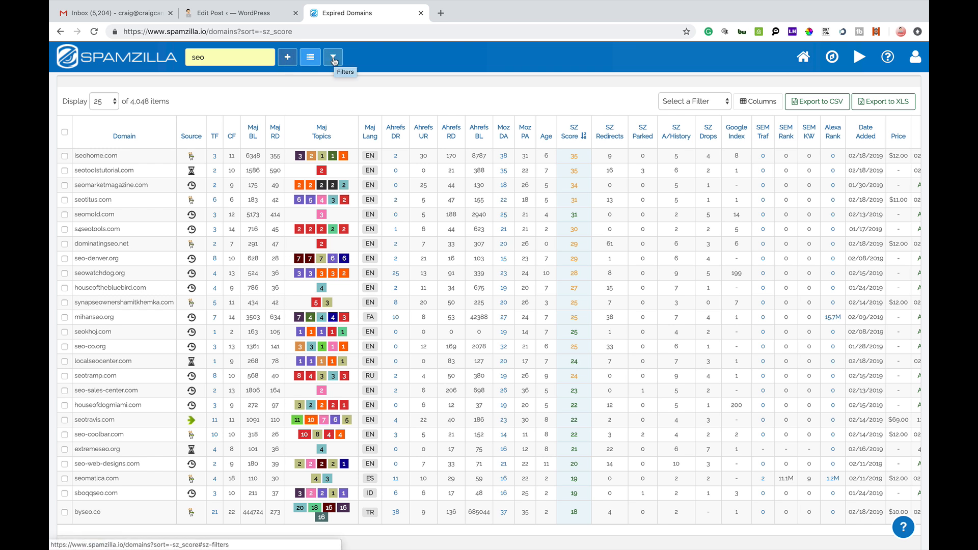
Step: Show the empty SZ Filters panel with Majestic, Ahrefs, Moz, SEMRush, SpamZilla and backlink criteria
left_click(333, 57)
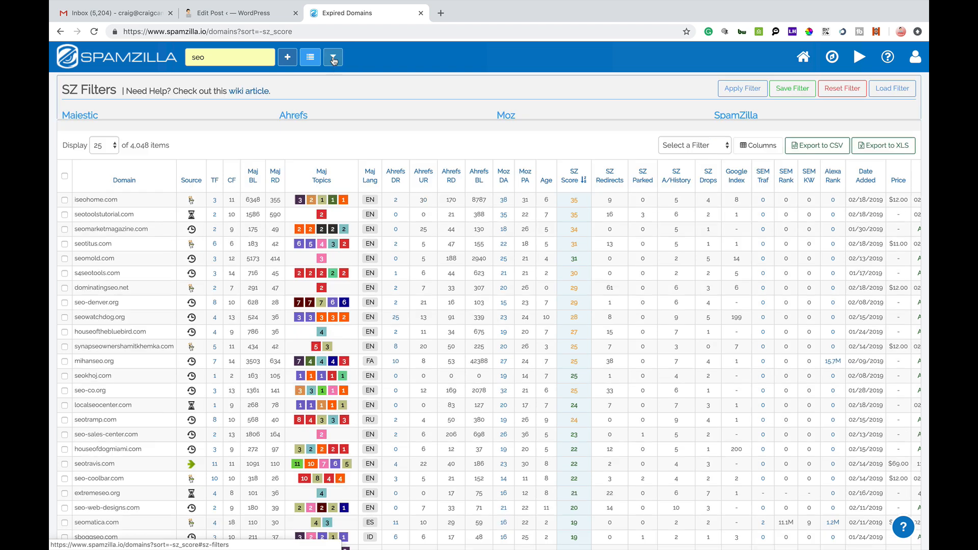
left_click(332, 57)
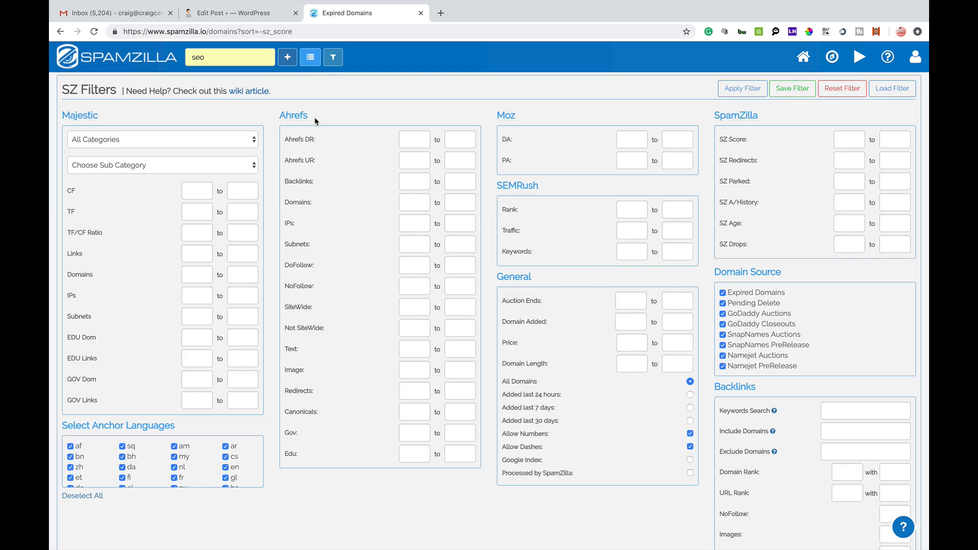
mouse_move(560, 236)
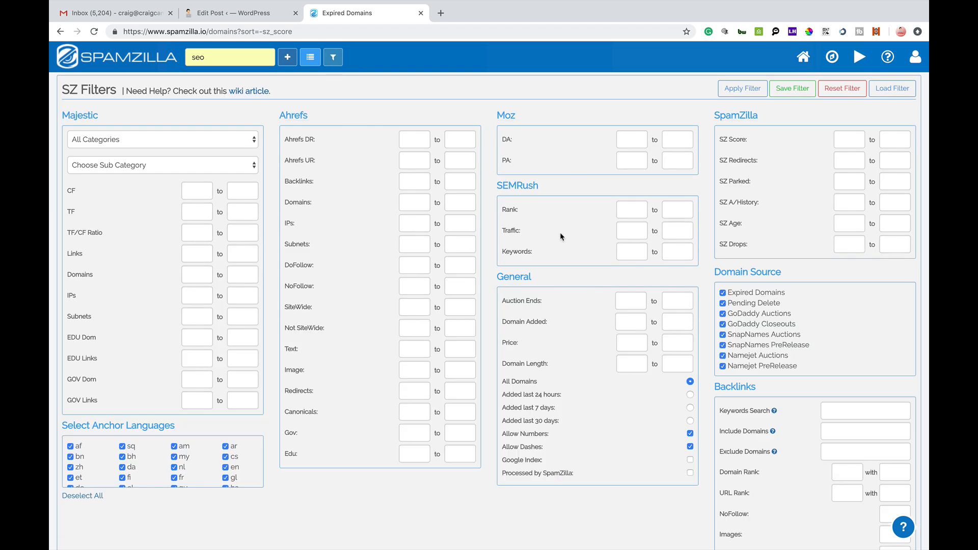
left_click(162, 140)
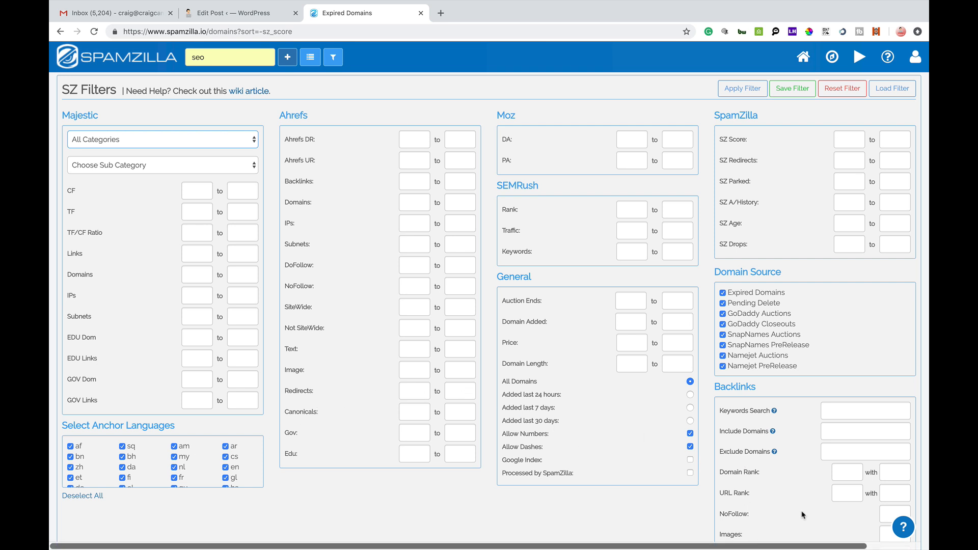
mouse_move(691, 224)
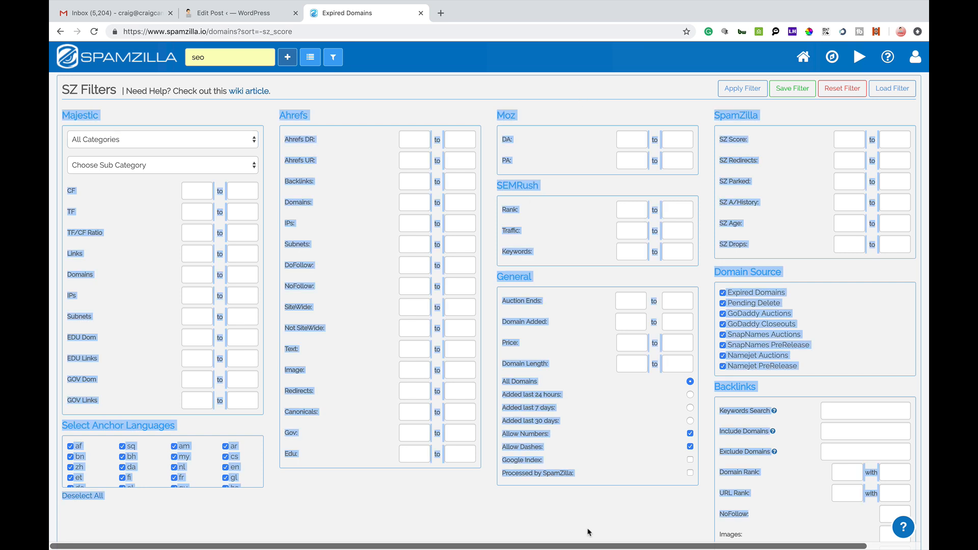
mouse_move(560, 4)
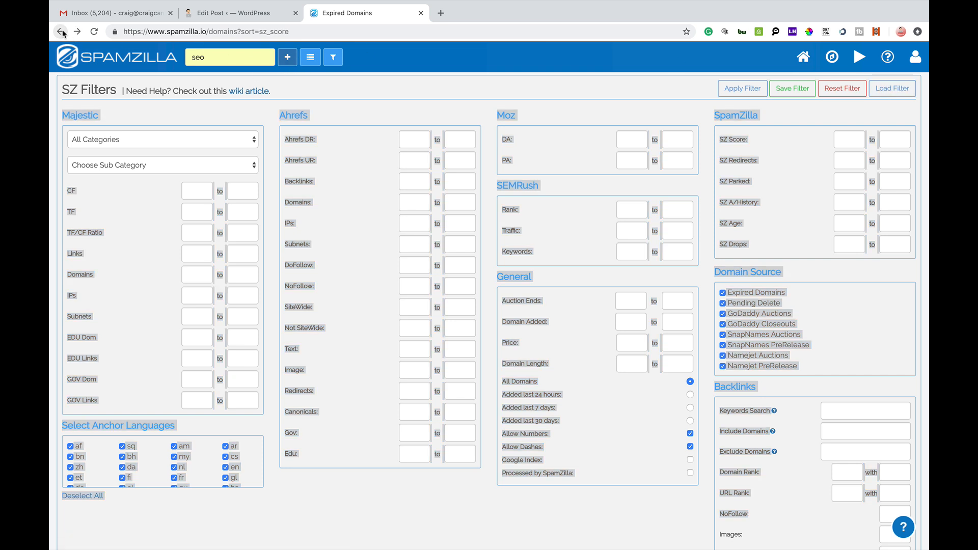
left_click(61, 31)
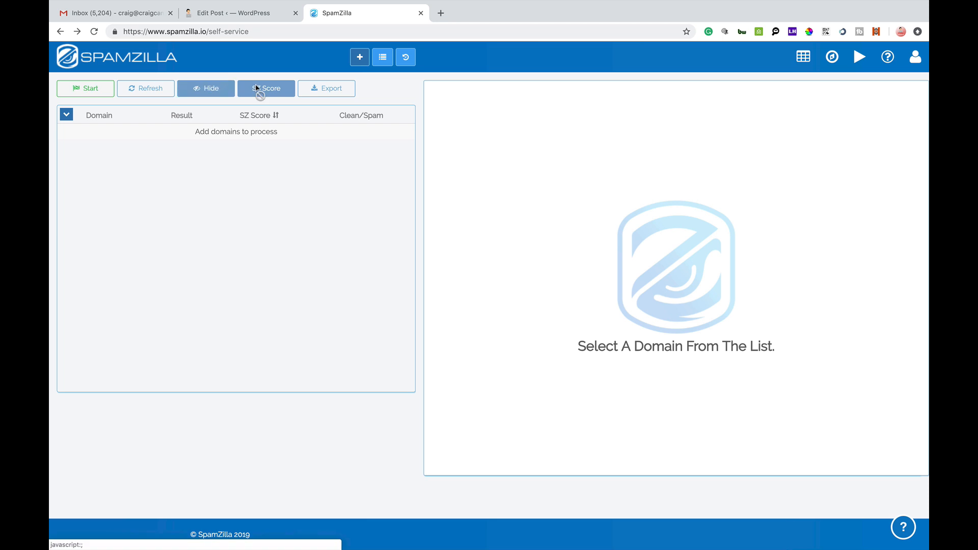
left_click(360, 57)
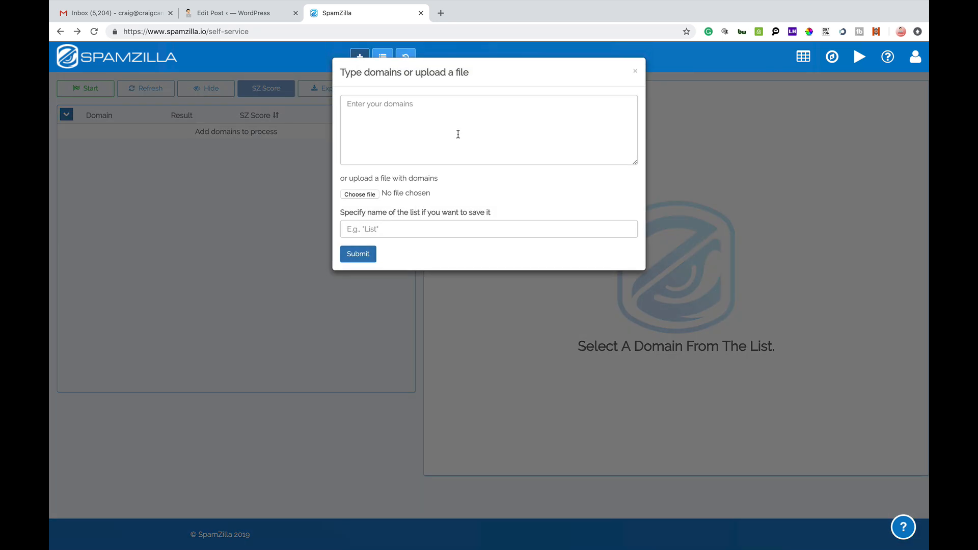
type("www.craigcampbell")
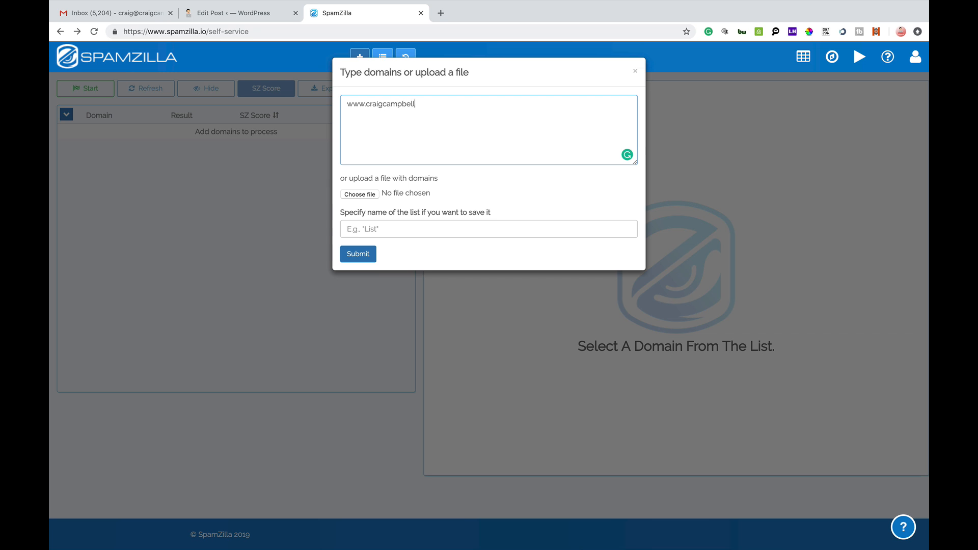
type("seo.co.uk")
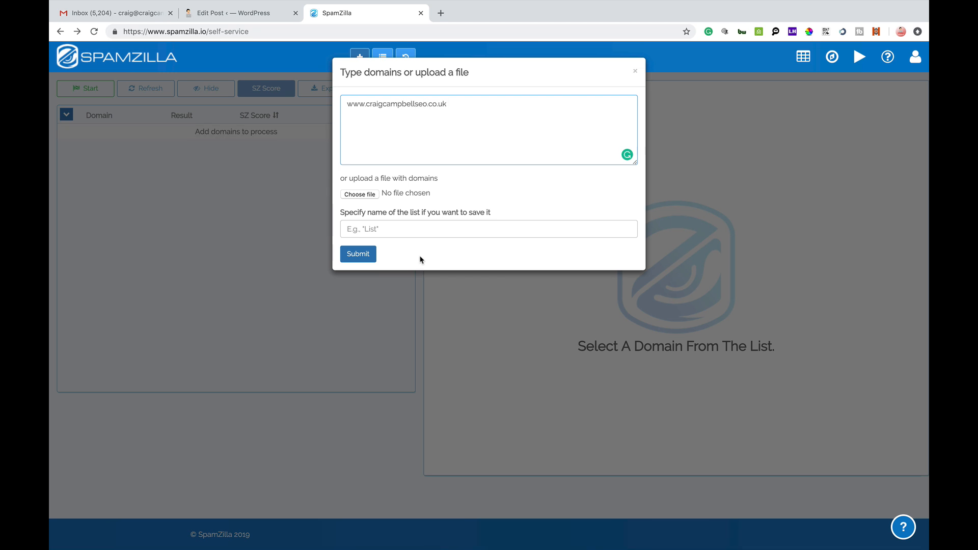
left_click(357, 253)
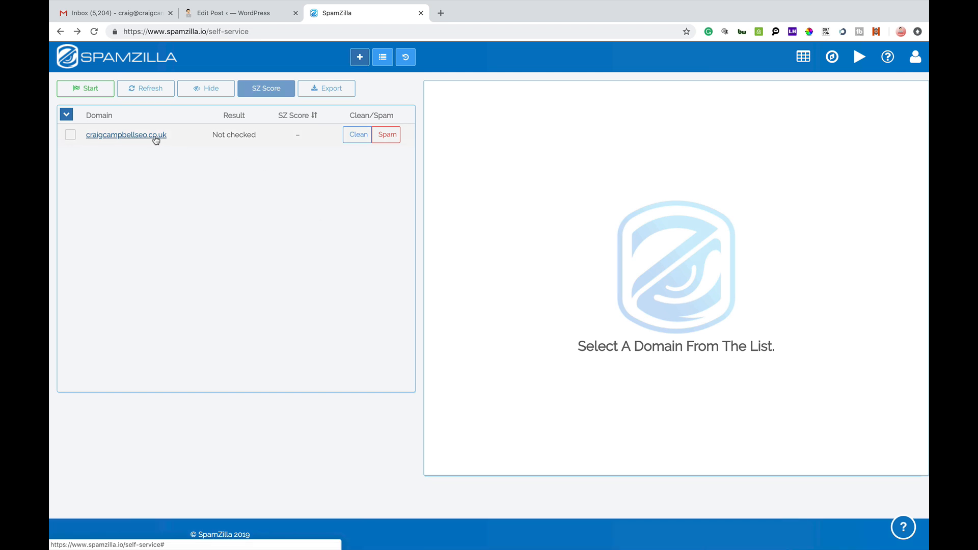
Step: Run the check on craigcampbellseo.co.uk, flagged as spam, and show its detailed report with archive snapshots
left_click(85, 88)
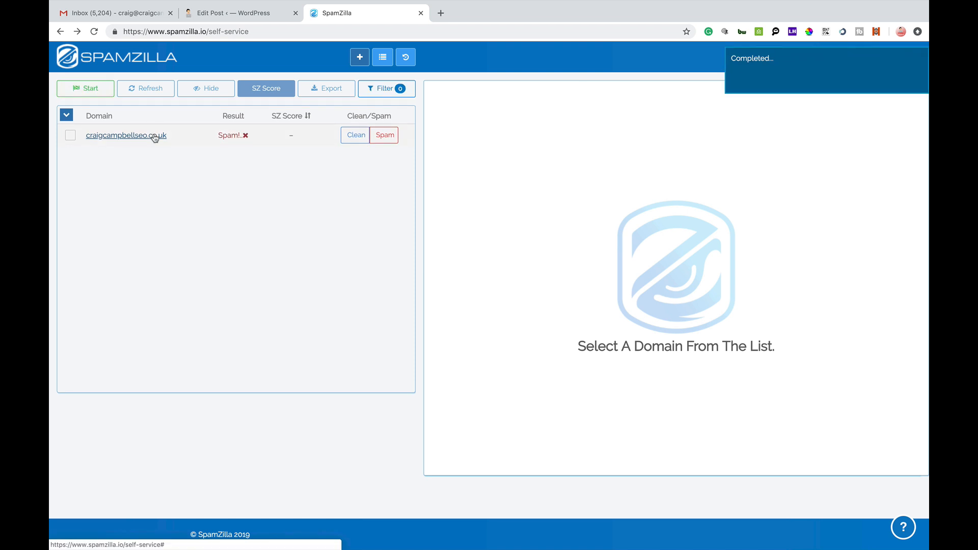
left_click(125, 136)
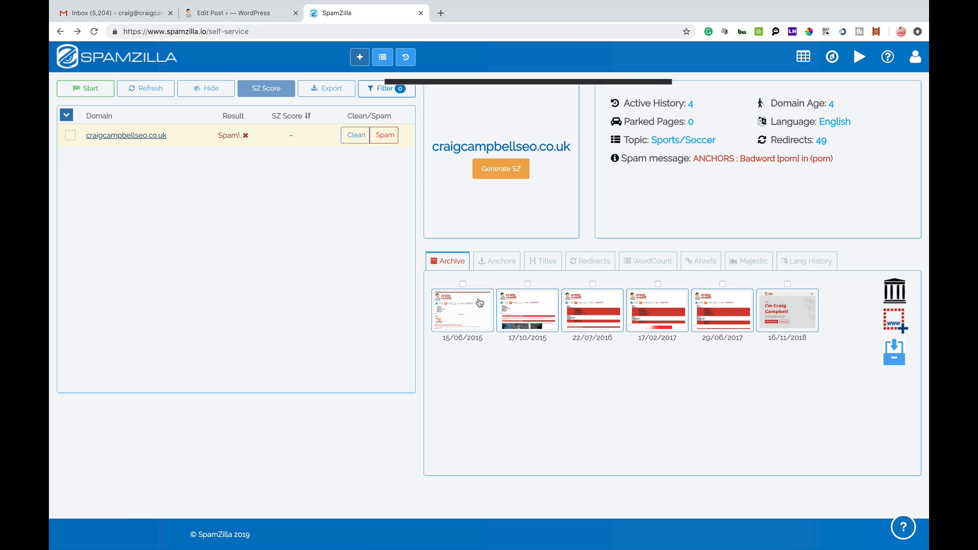
mouse_move(591, 309)
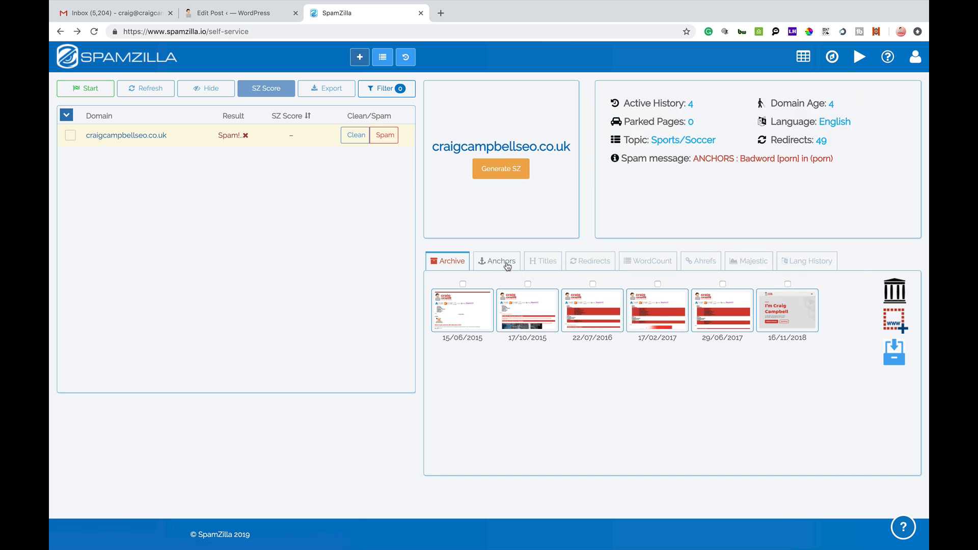
Step: Review the domain's Titles, WordCount, Ahrefs, Majestic and Lang History (English 2015–2018) report views
left_click(542, 260)
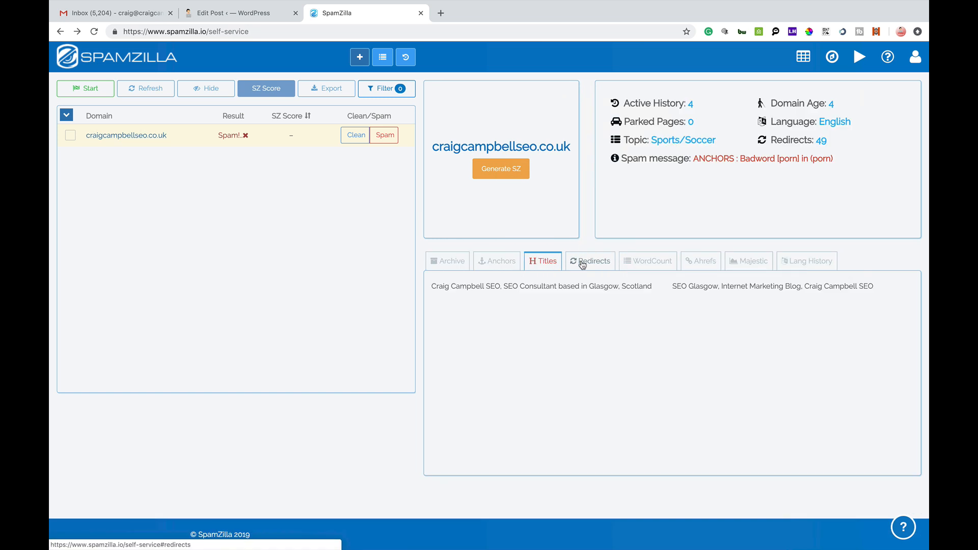
left_click(648, 261)
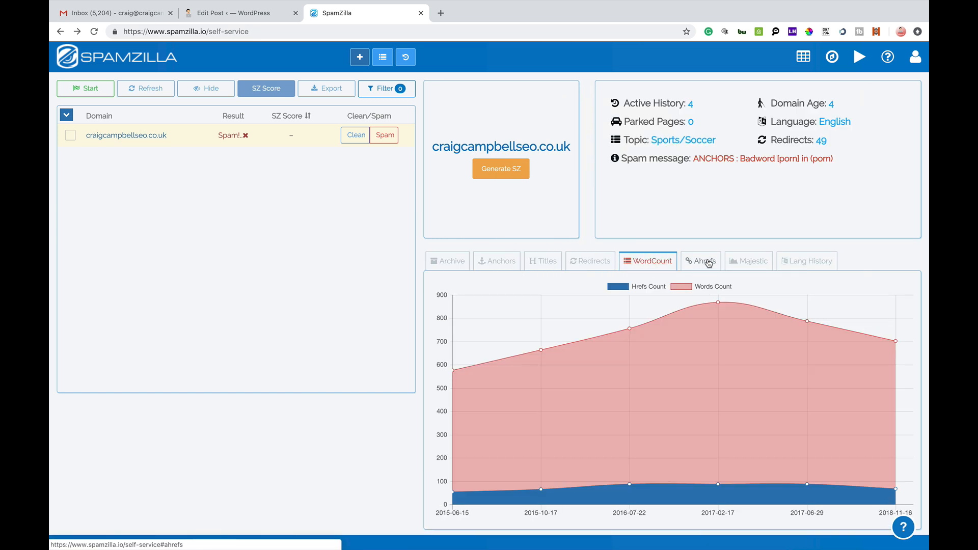
left_click(700, 261)
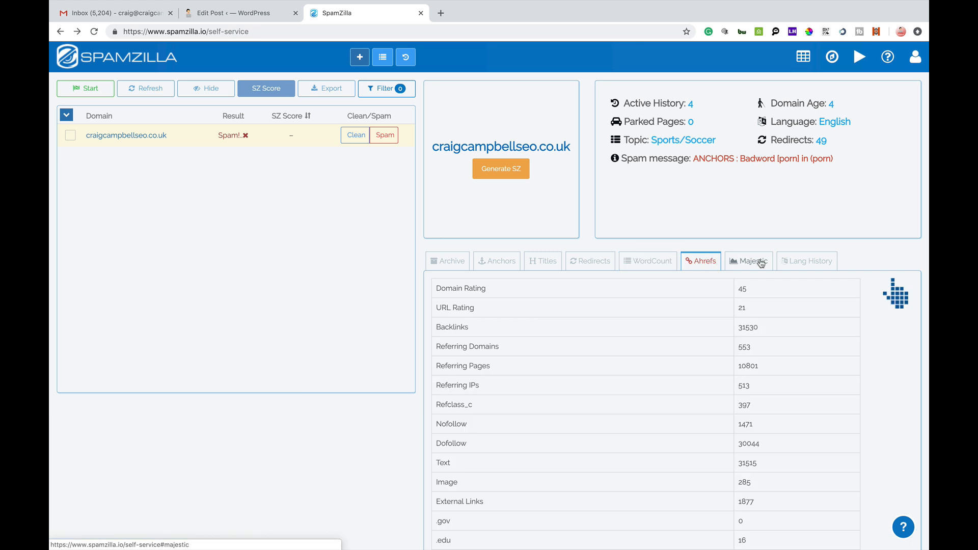
left_click(747, 260)
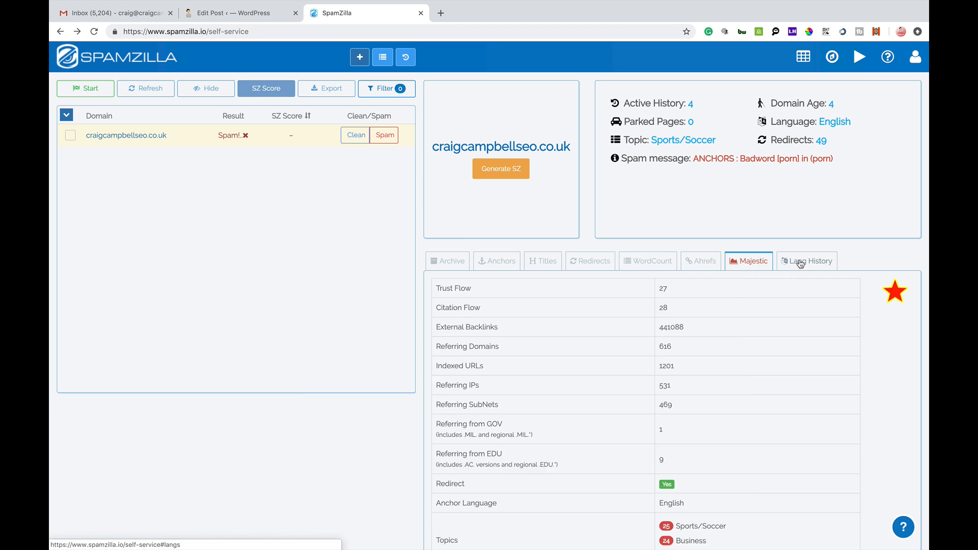
left_click(809, 261)
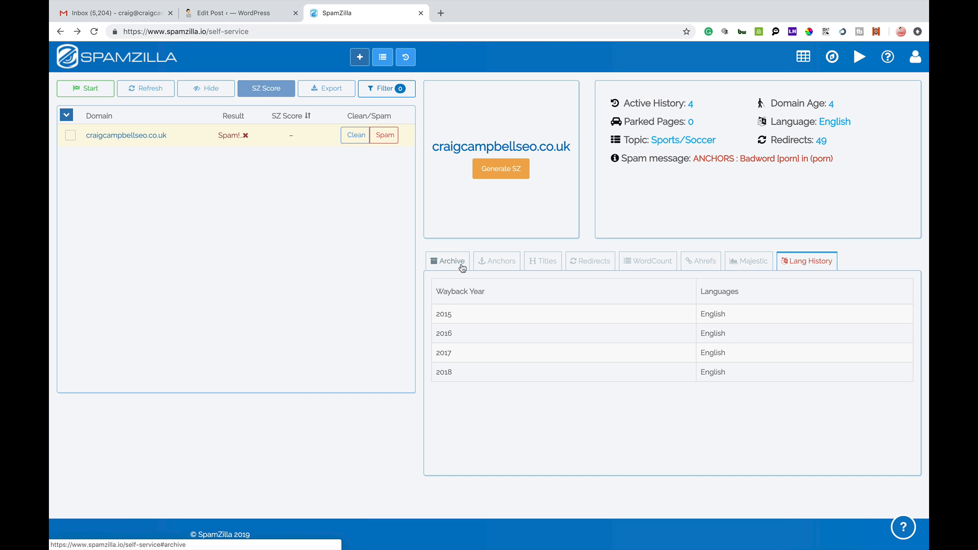
mouse_move(448, 261)
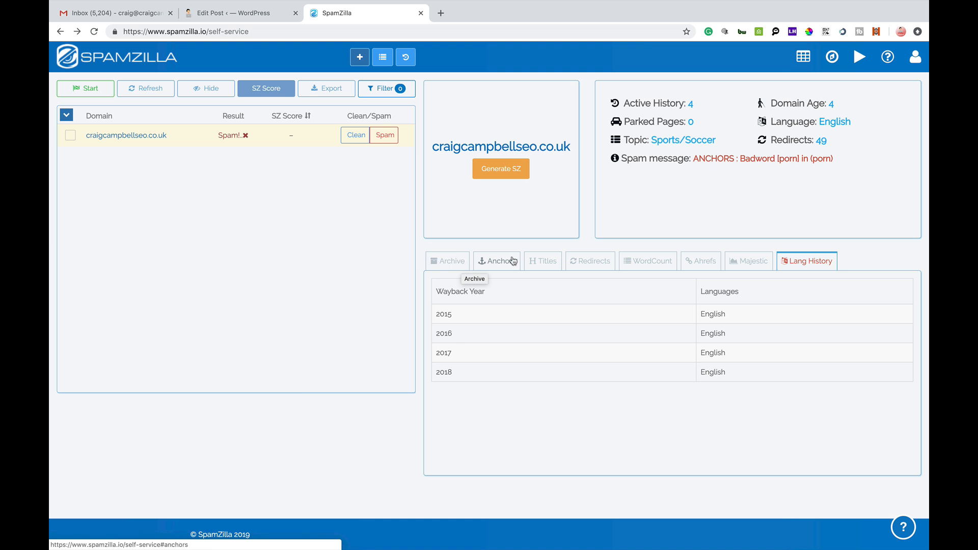
mouse_move(499, 261)
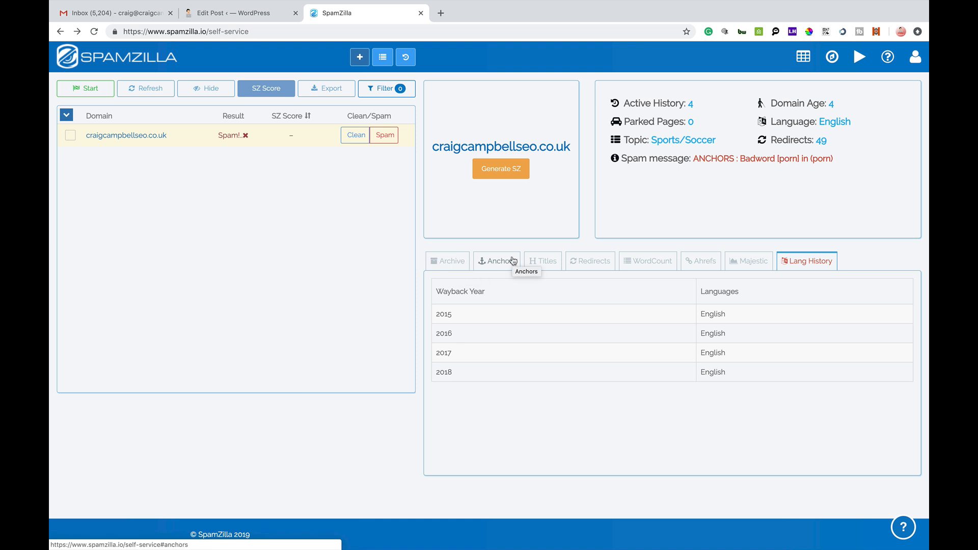
mouse_move(543, 260)
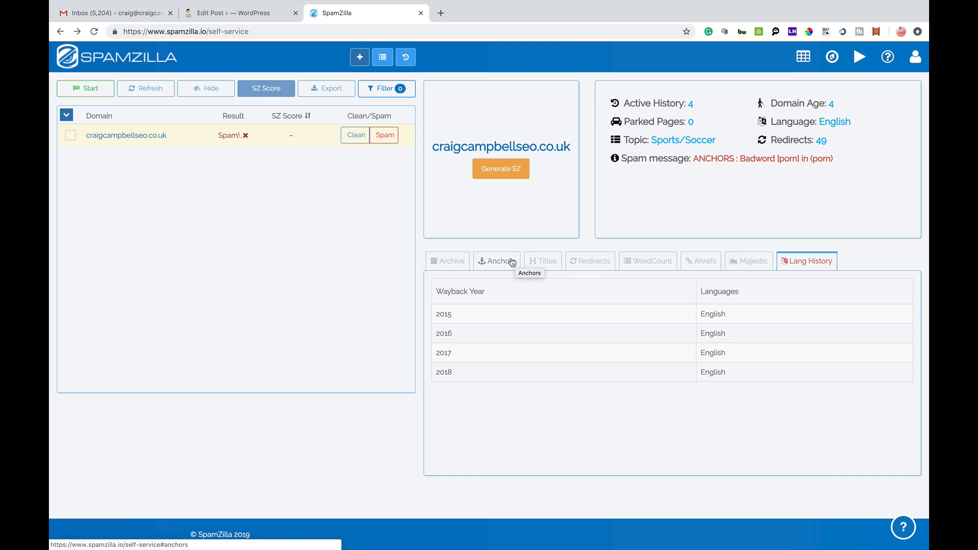
Step: Show craigcampbellseo.co.uk's anchor text chart, led by 'craig campbell' and 'seo glasgow', with one 'porn' anchor
left_click(497, 260)
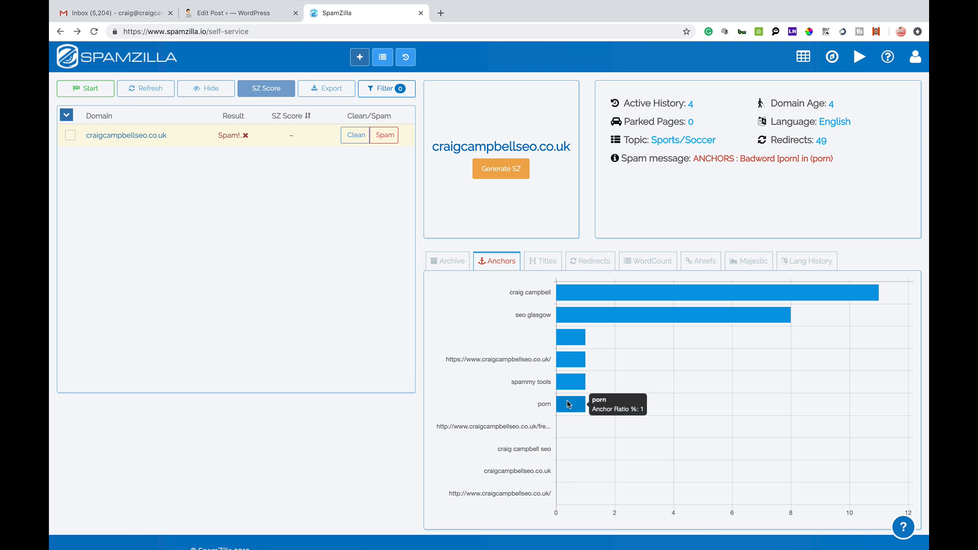
mouse_move(571, 358)
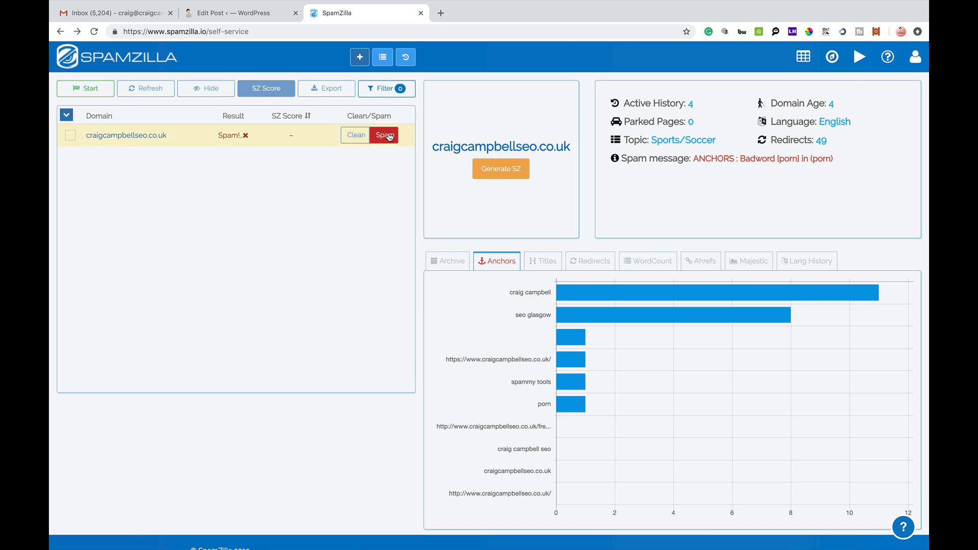
Step: Toggle craigcampbellseo.co.uk from spam to Approved in the checker
left_click(354, 134)
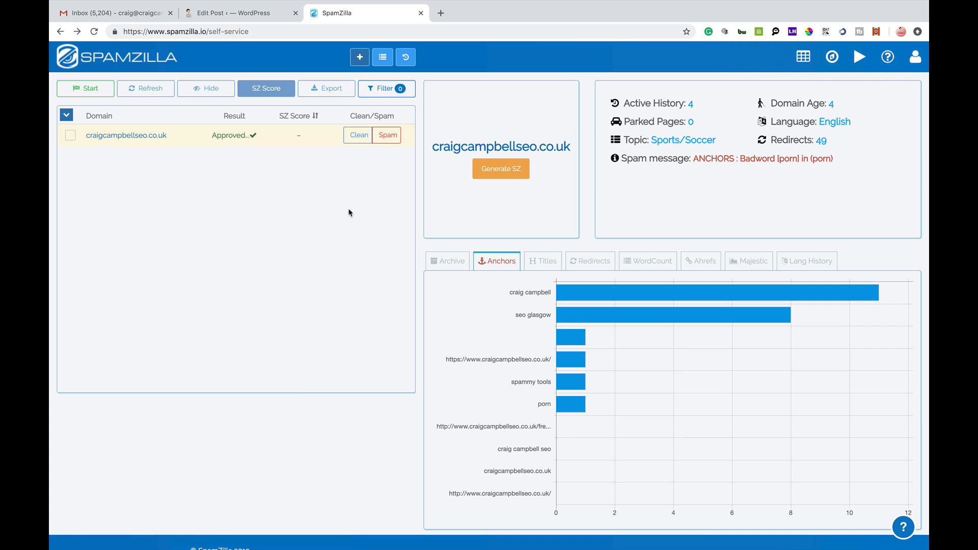
mouse_move(577, 405)
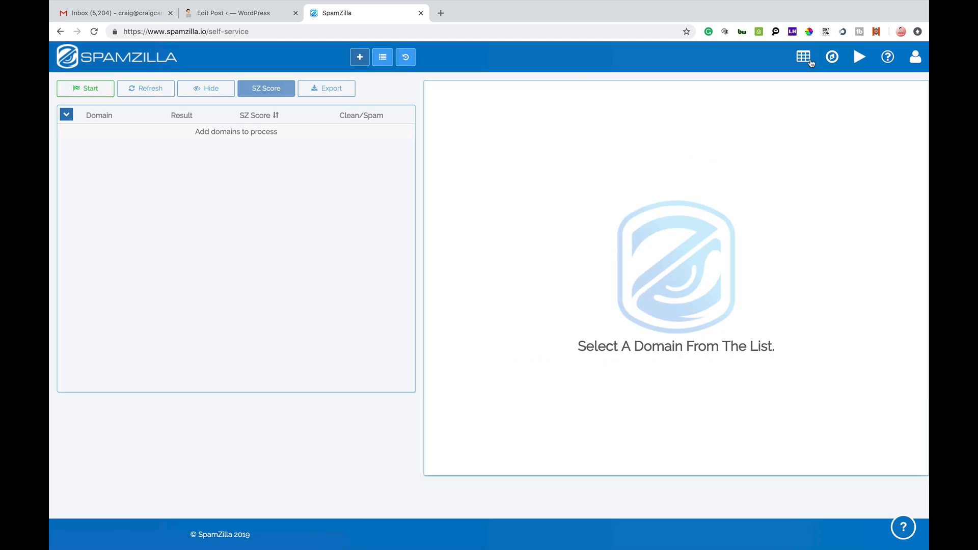
Step: Return to the Expired Domains database of about 2.9 million domains
left_click(803, 57)
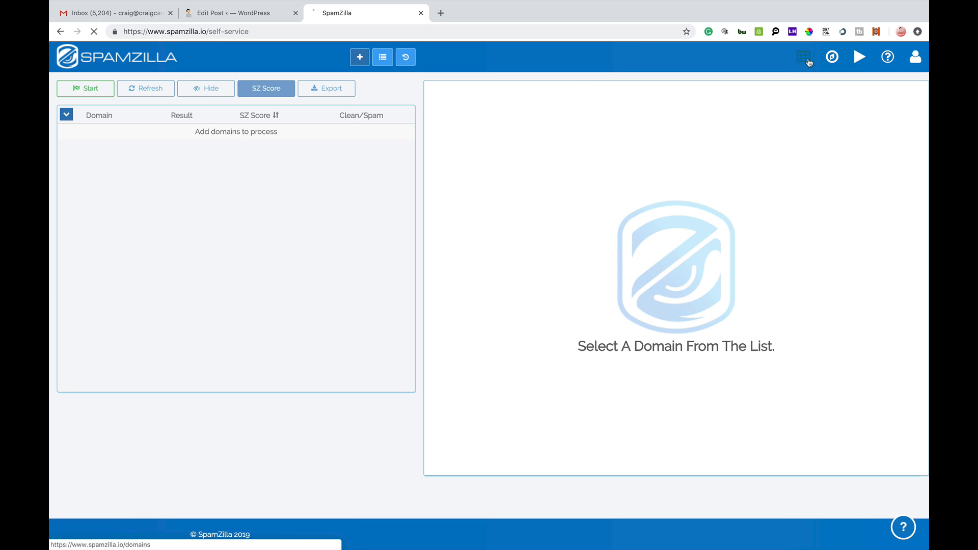
left_click(803, 57)
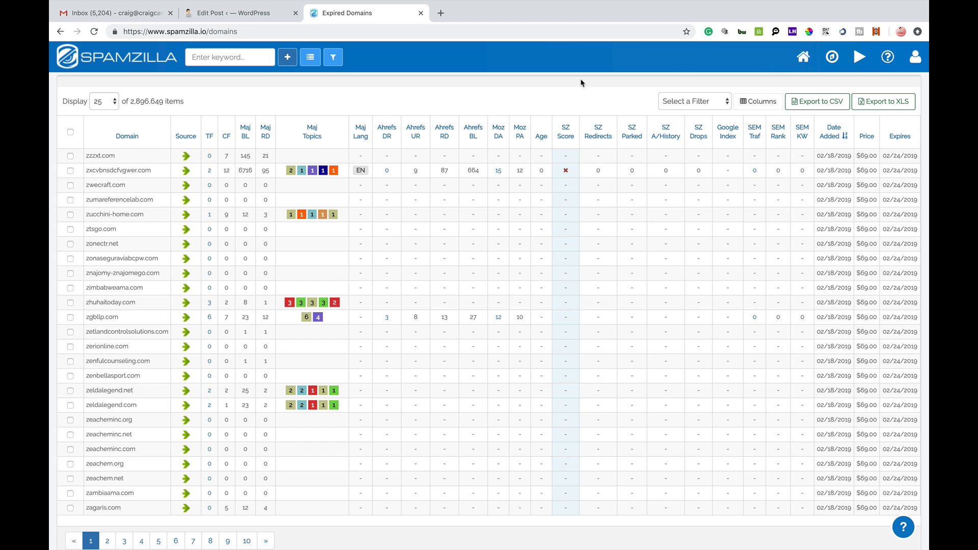
mouse_move(195, 392)
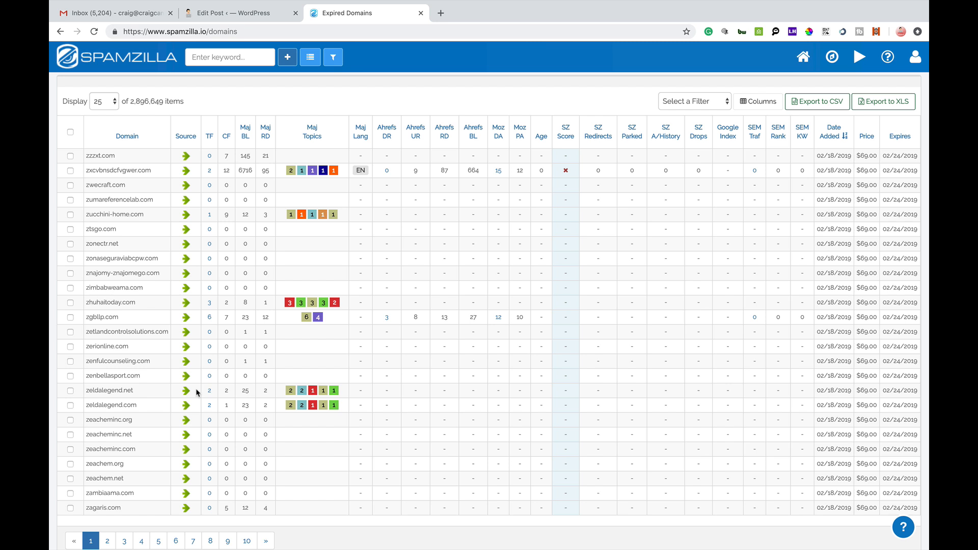
mouse_move(483, 100)
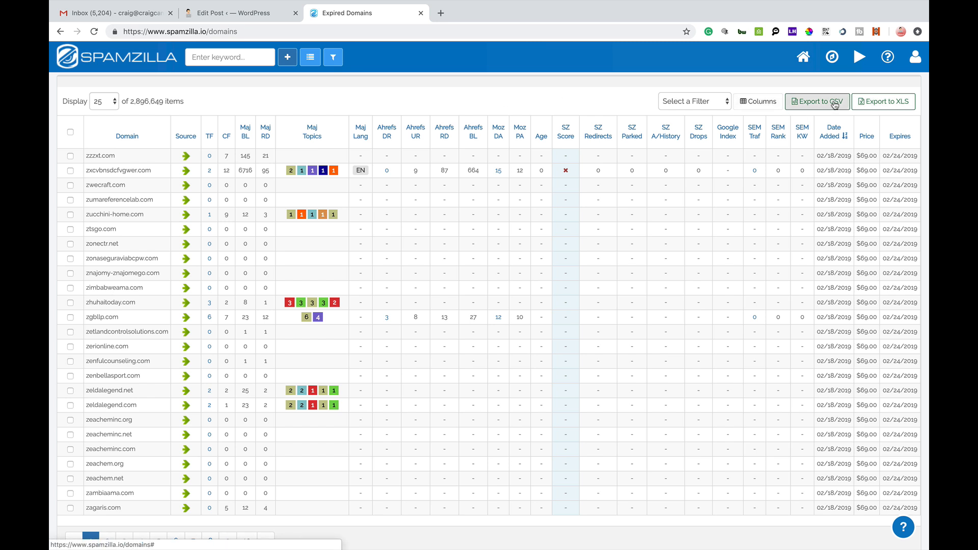
mouse_move(705, 110)
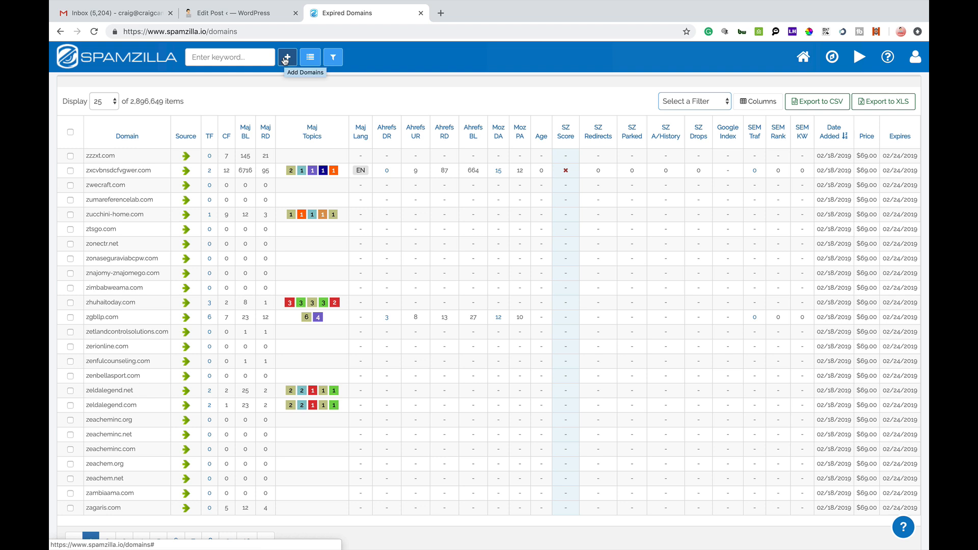
Step: Send pepsi.co.uk, nike.com, tesco.com, game.co.uk and booking.com to the self-service checker, not yet checked
left_click(286, 57)
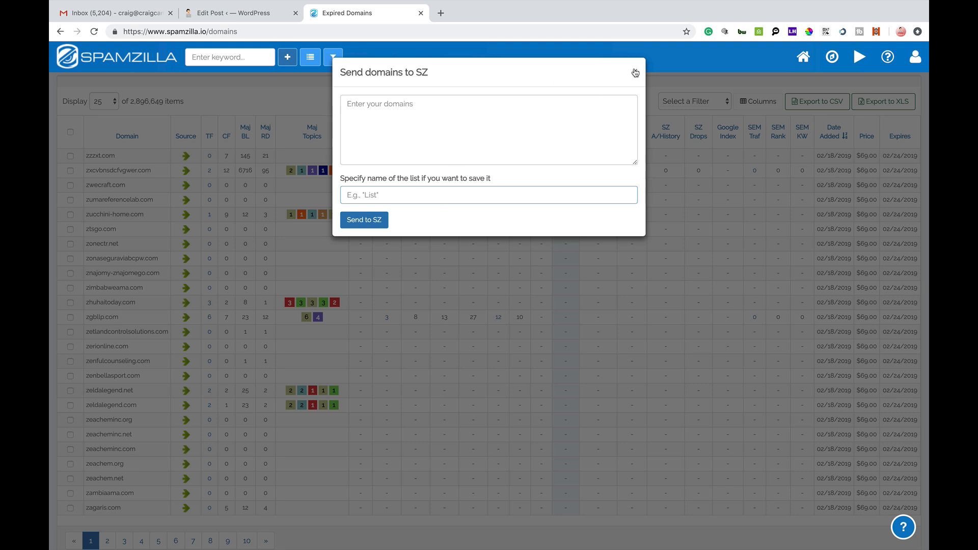
left_click(309, 57)
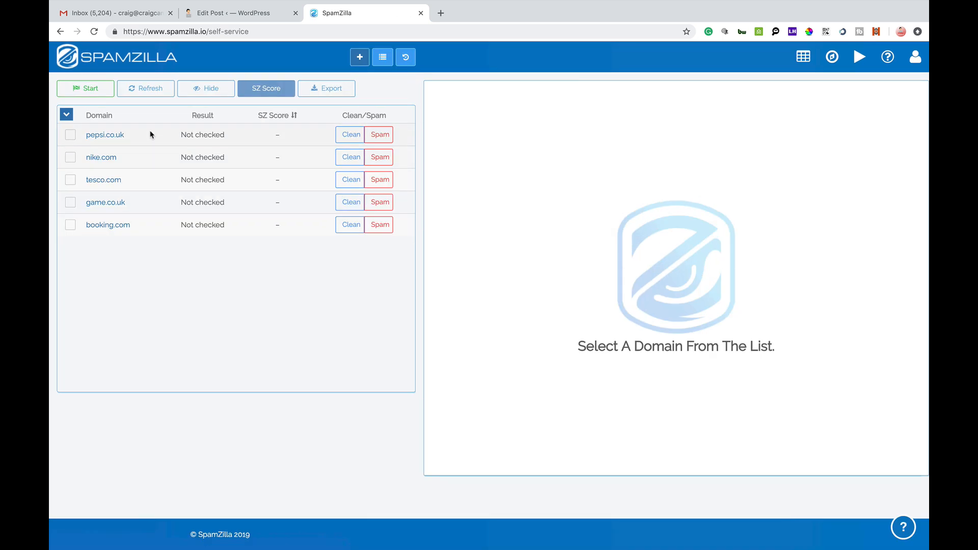
mouse_move(232, 291)
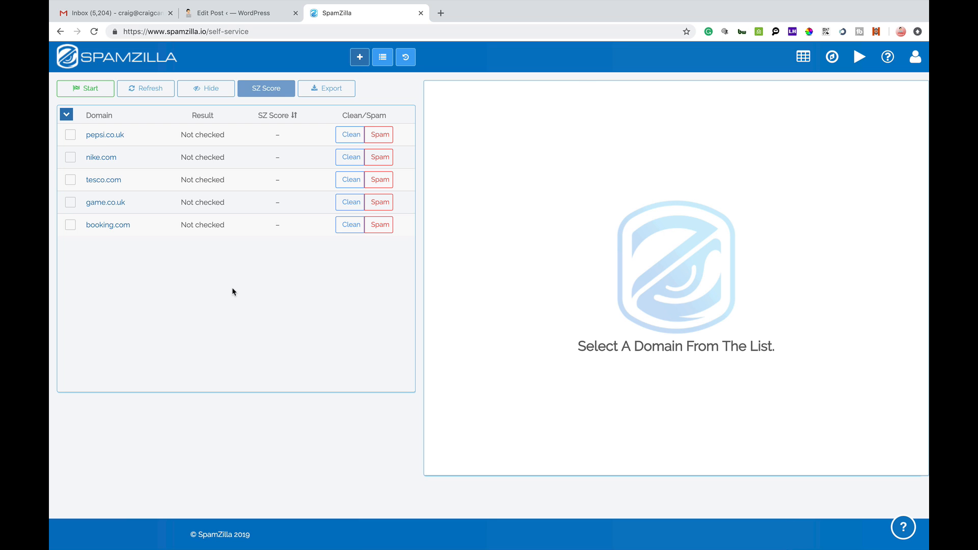
mouse_move(104, 134)
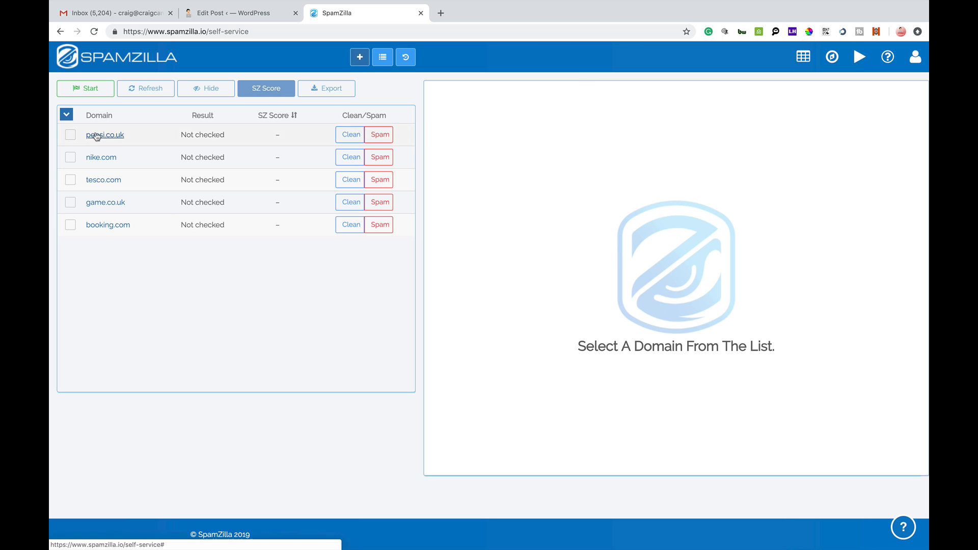
left_click(86, 88)
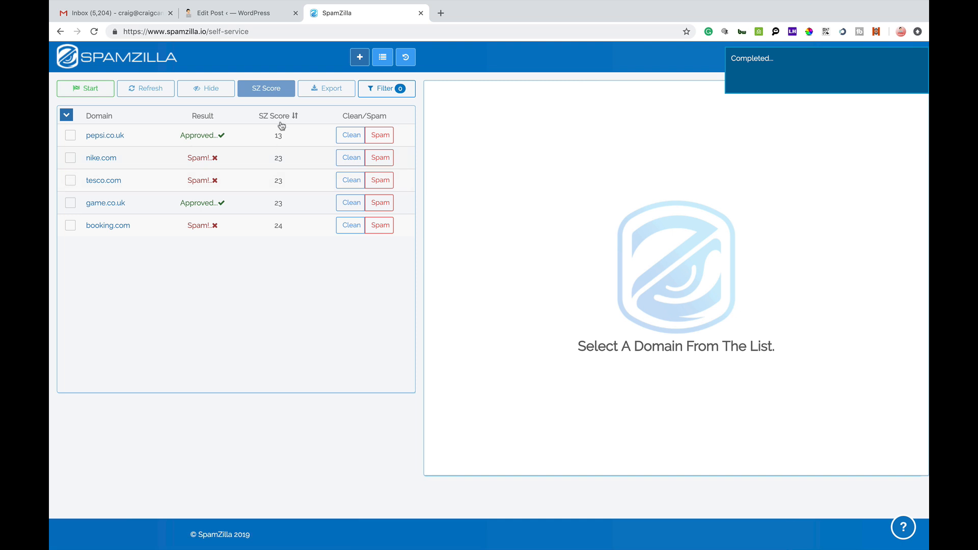
mouse_move(280, 133)
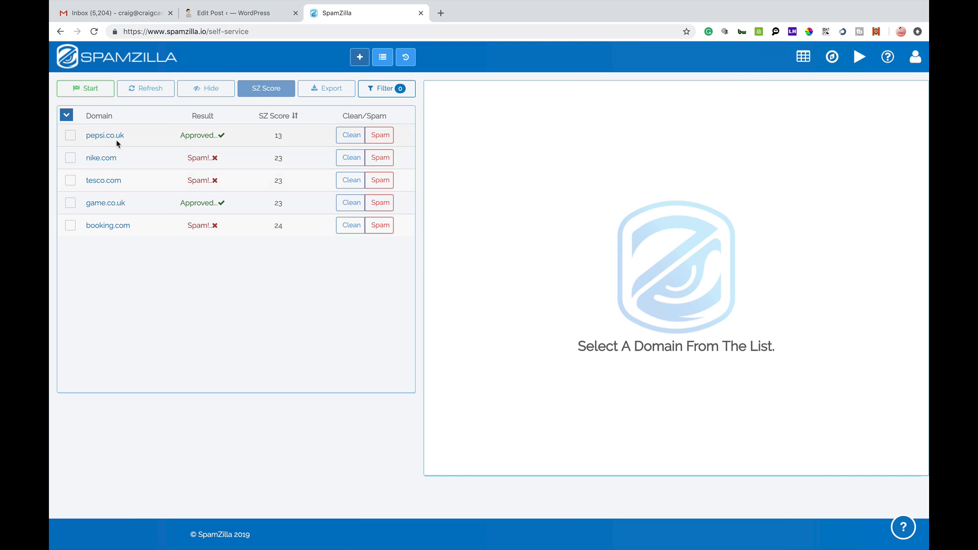
Step: Review pepsi.co.uk's report: Redirects chart, Ahrefs metrics, Lang History, then back to Archive snapshots
left_click(105, 135)
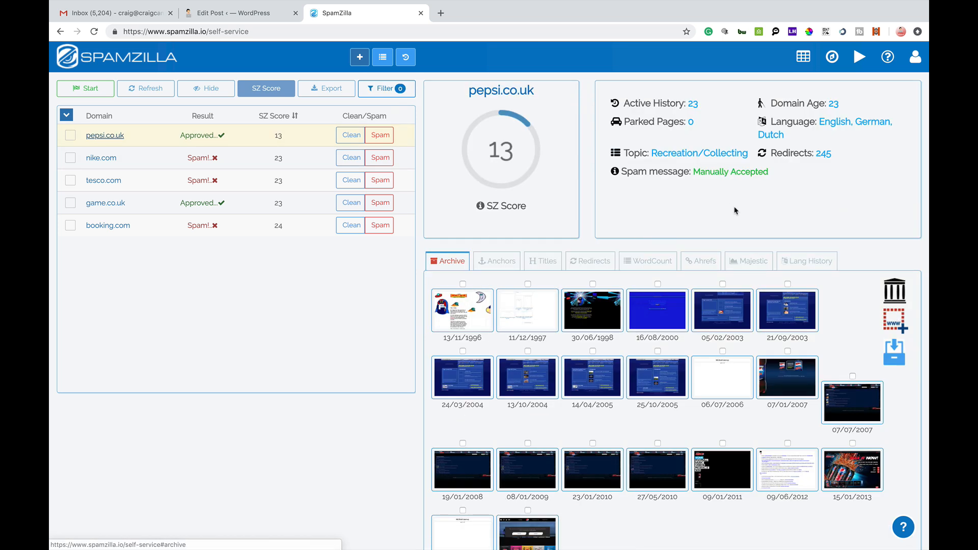
mouse_move(819, 154)
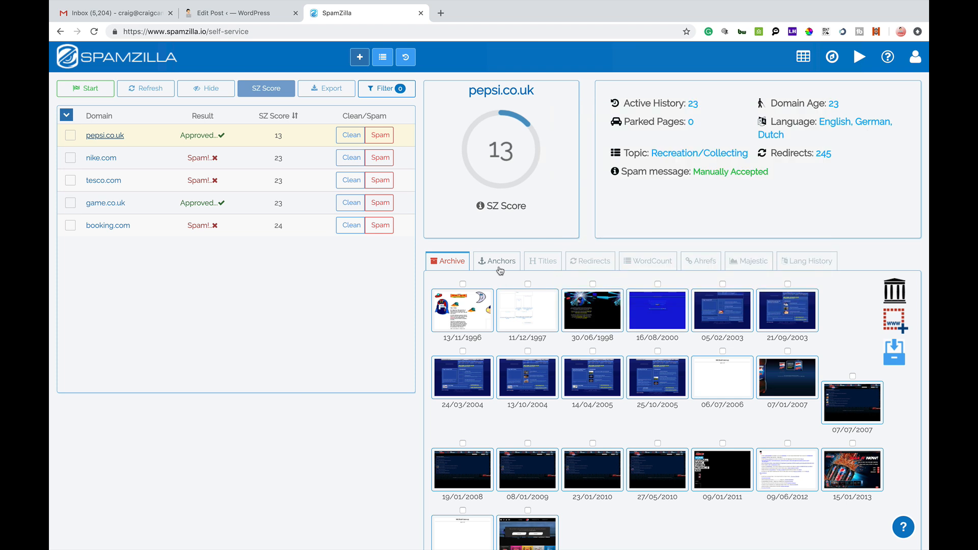
left_click(593, 261)
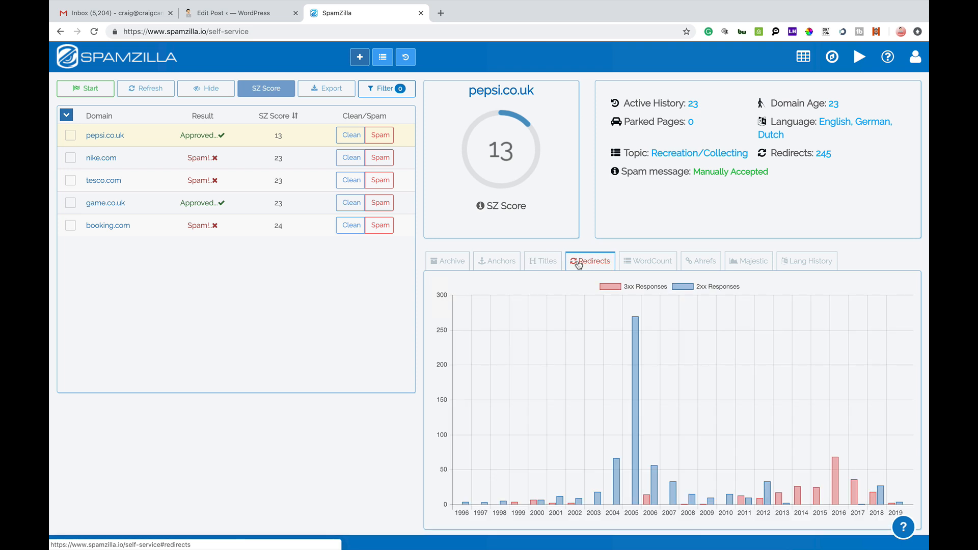
left_click(700, 261)
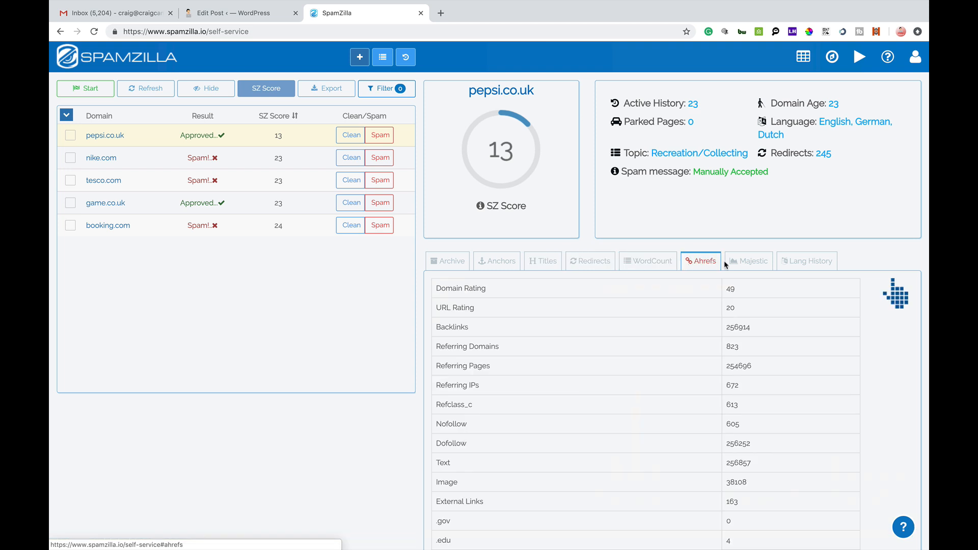
left_click(807, 261)
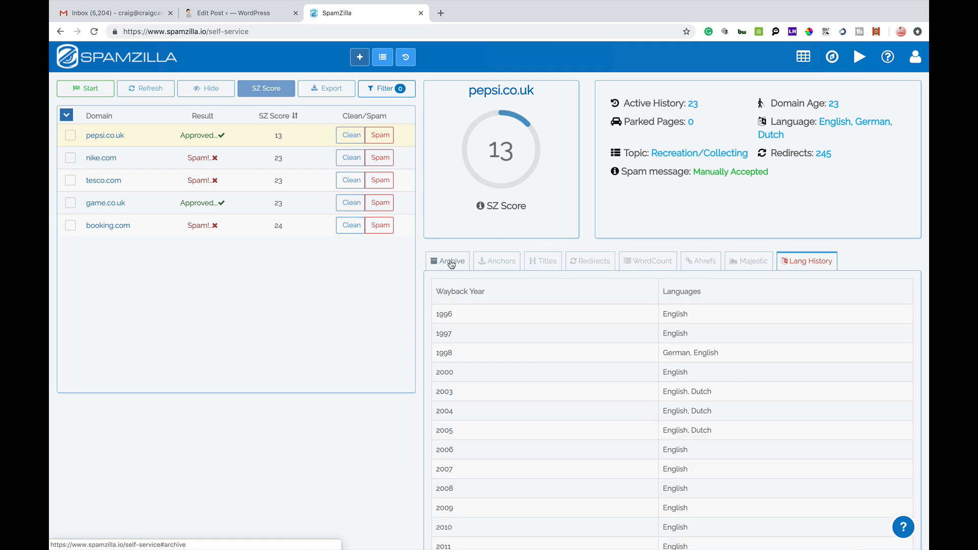
left_click(451, 260)
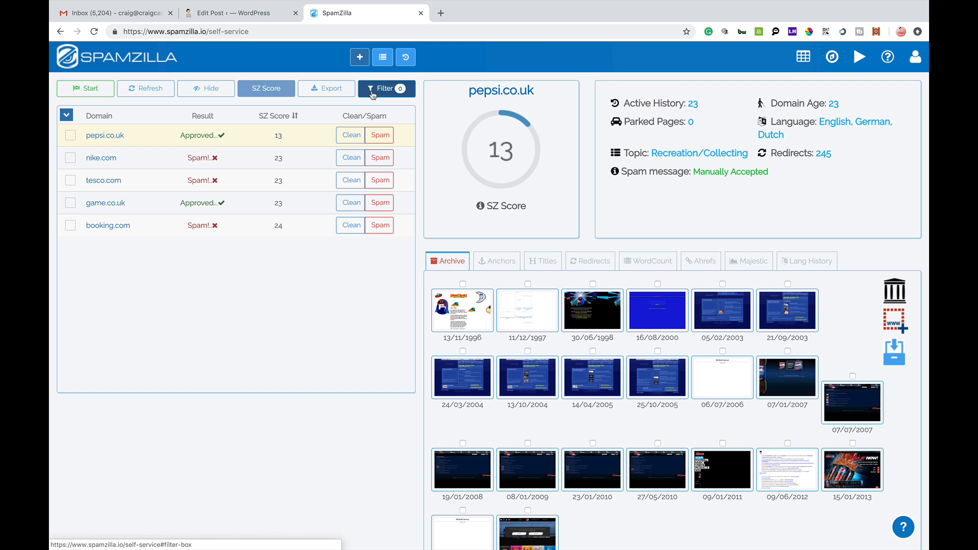
mouse_move(101, 158)
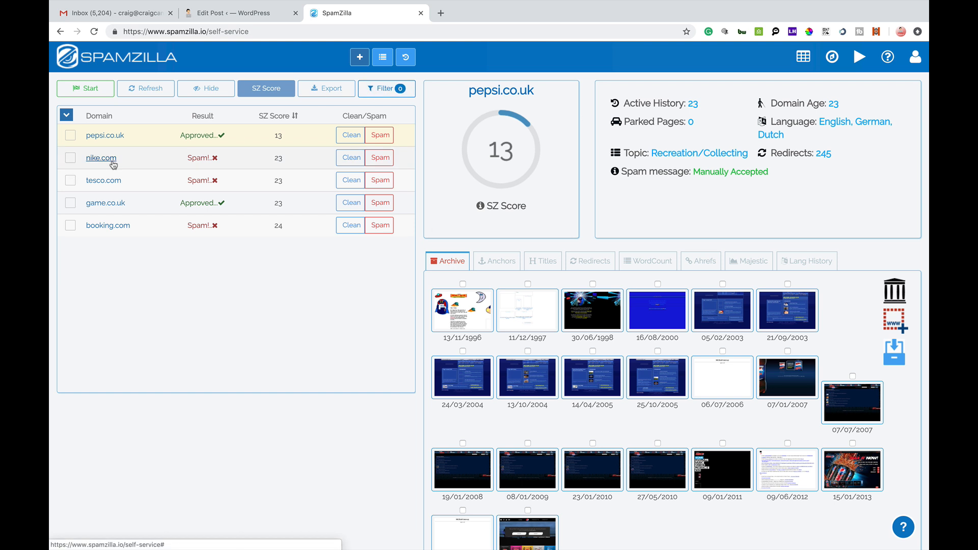
Step: View the reports for nike.com, game.co.uk and booking.com (SZ score 24, manually rejected)
left_click(101, 157)
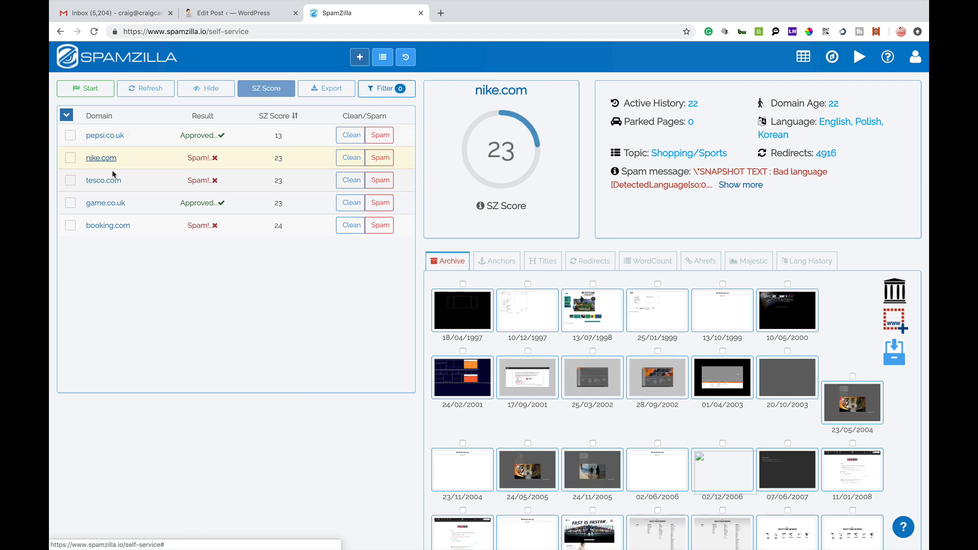
left_click(105, 203)
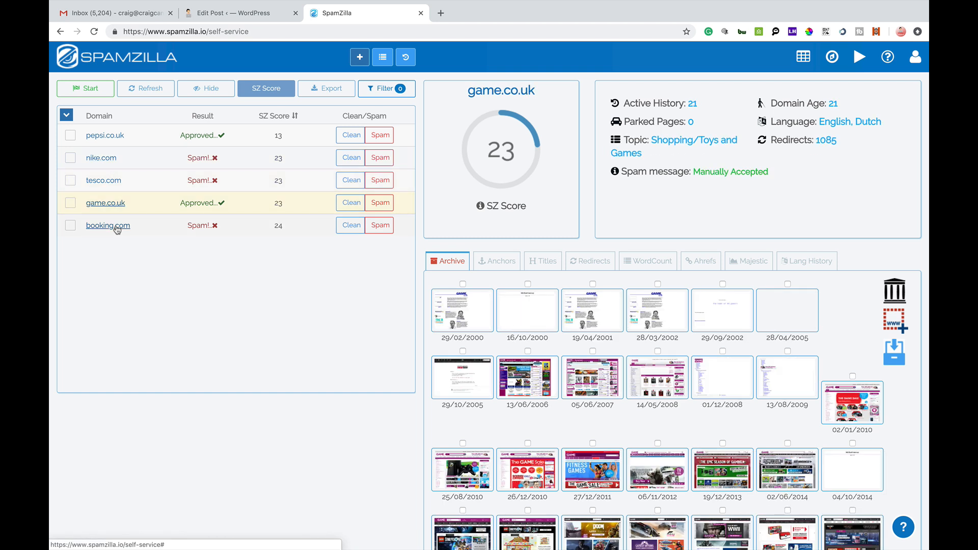
left_click(108, 225)
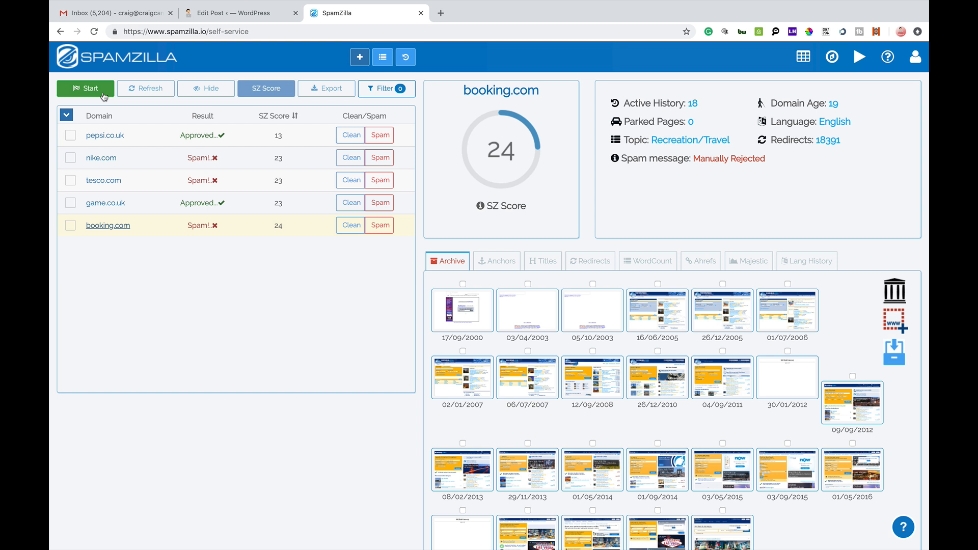
Step: Mark pepsi.co.uk as spam from its row in the checked domain list
left_click(379, 134)
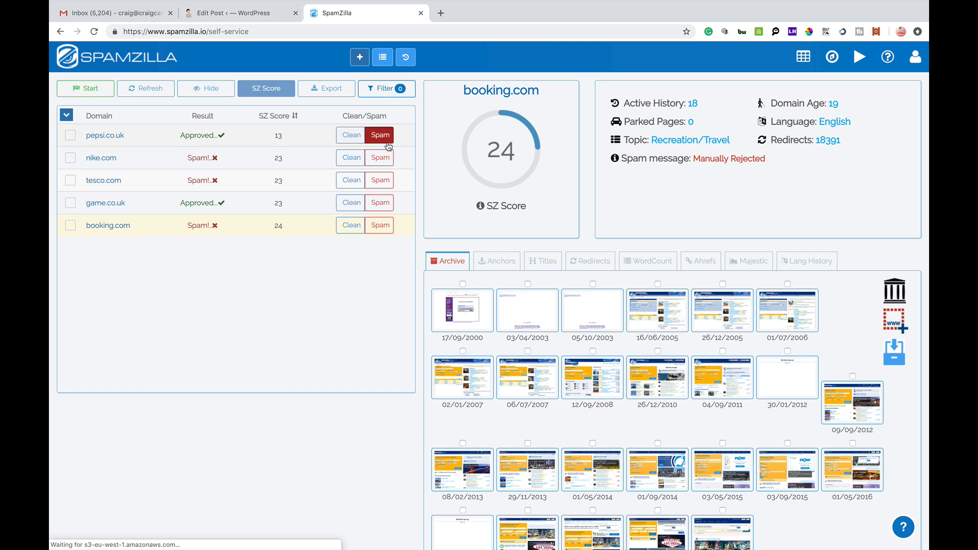
left_click(379, 135)
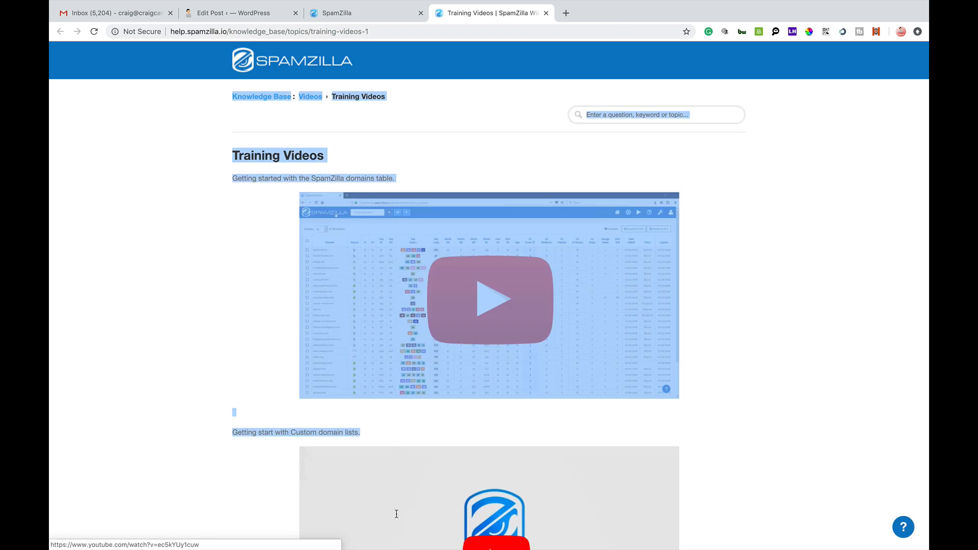
Step: Scroll through the Training Videos list covering the user interface, filters and domain data
scroll("down", 3)
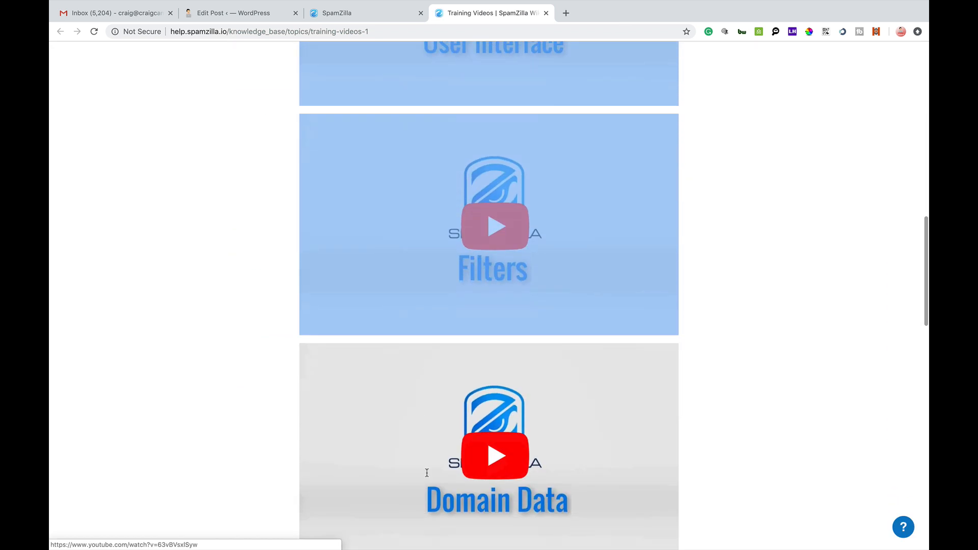
scroll("down", 3)
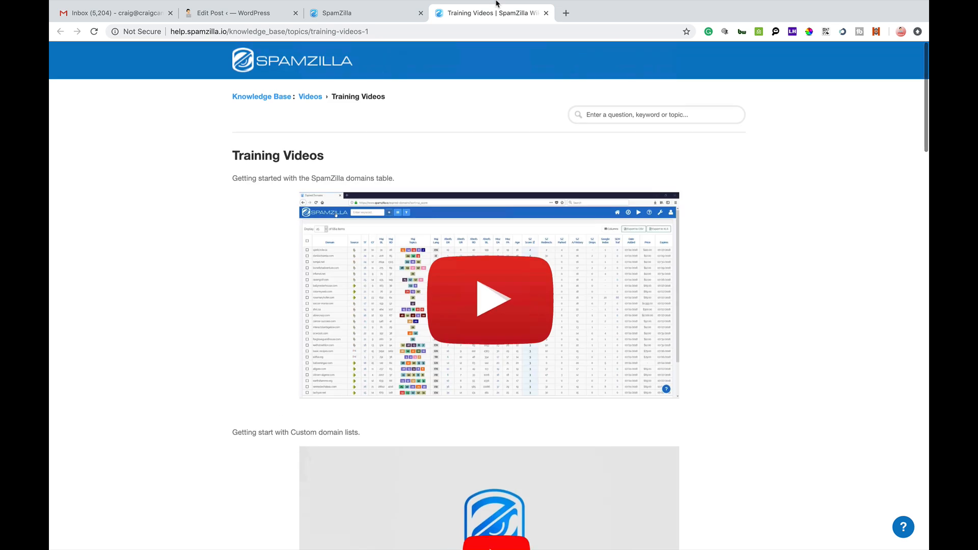
mouse_move(845, 80)
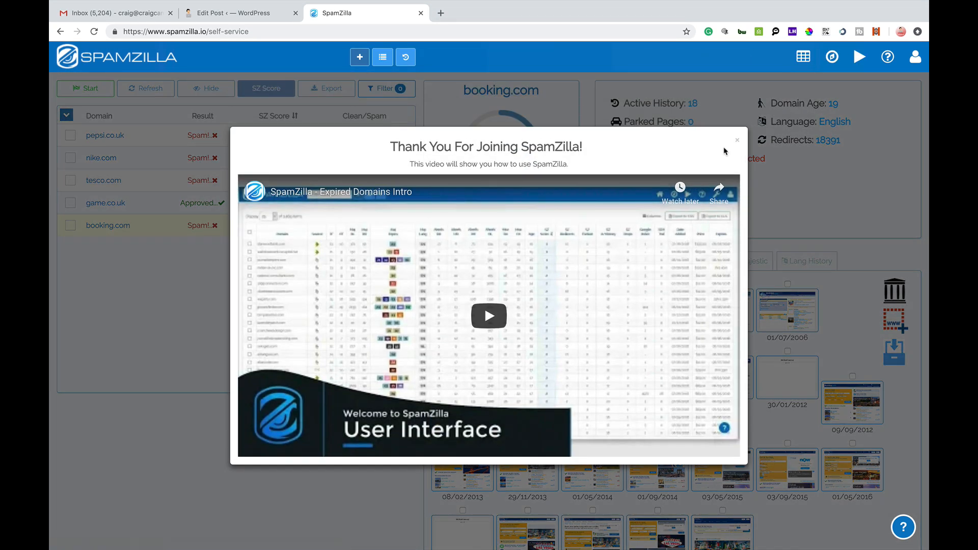
Step: Close the 'Thank You For Joining SpamZilla!' welcome video popup
left_click(737, 140)
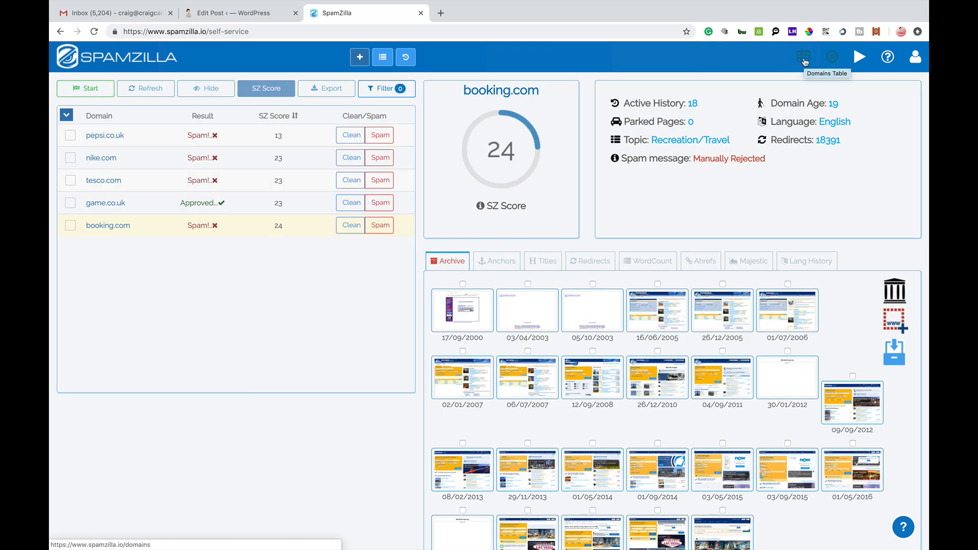
mouse_move(803, 57)
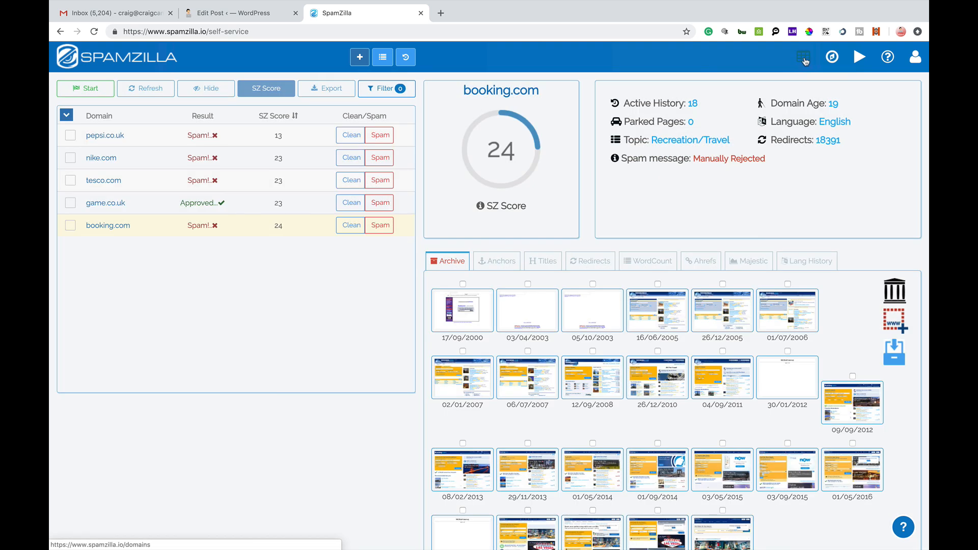
Step: Go to the full expired domains table of about 2.9 million domains from the top navigation
left_click(804, 57)
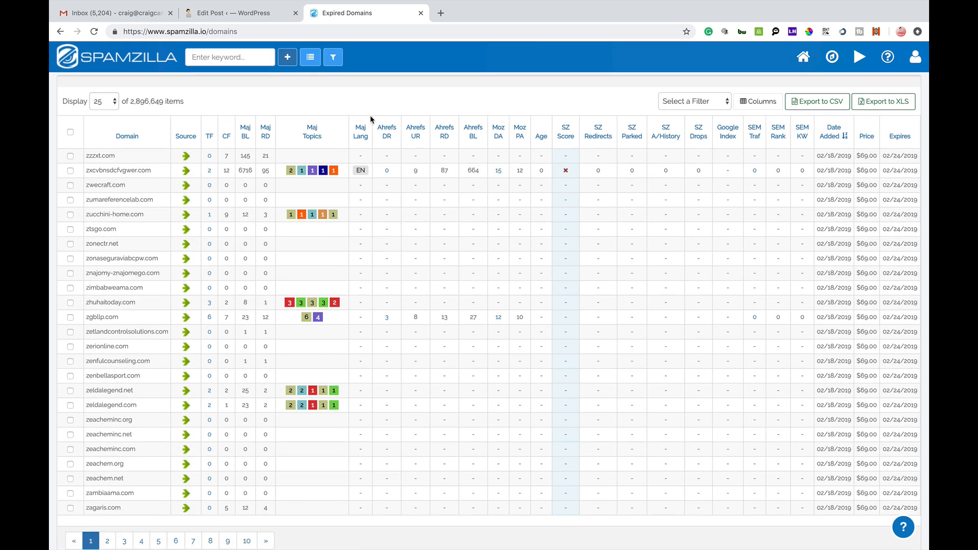
mouse_move(349, 106)
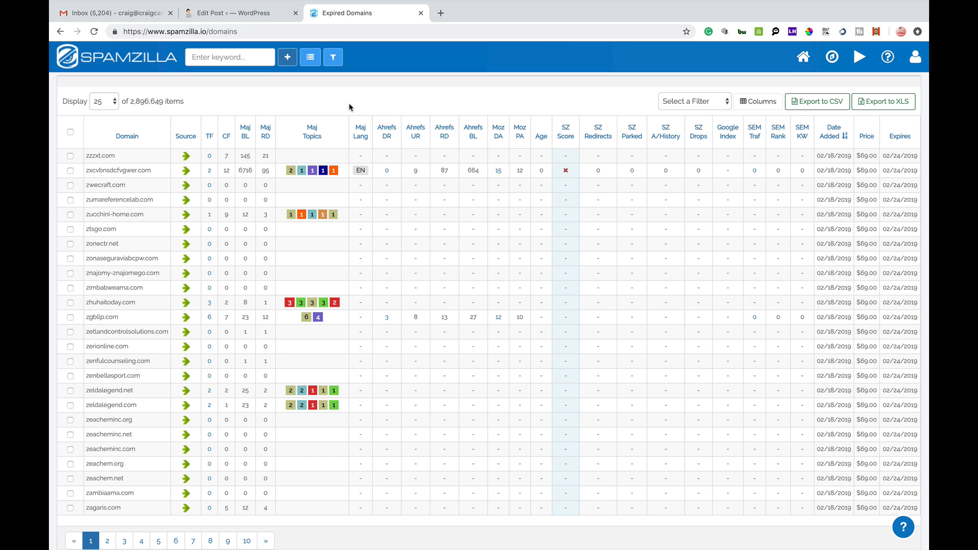
mouse_move(353, 104)
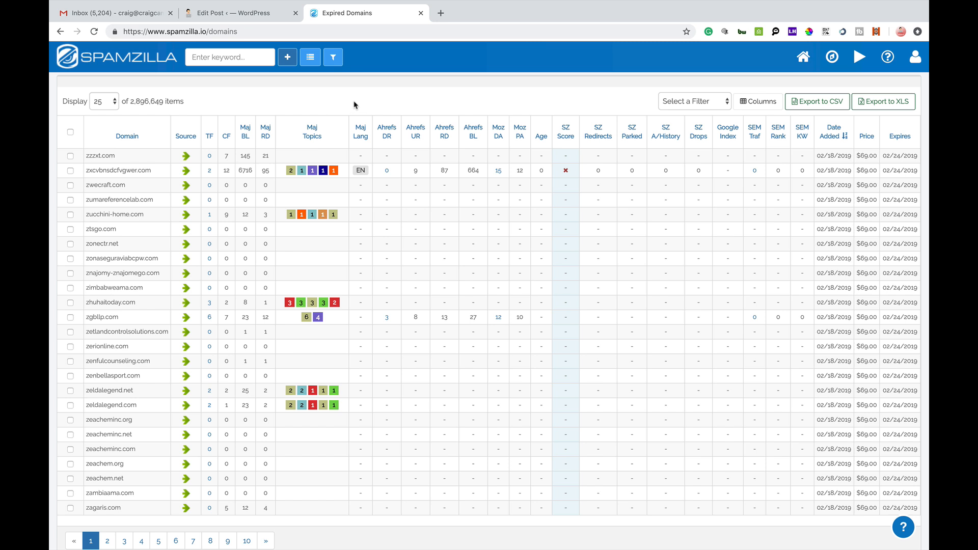